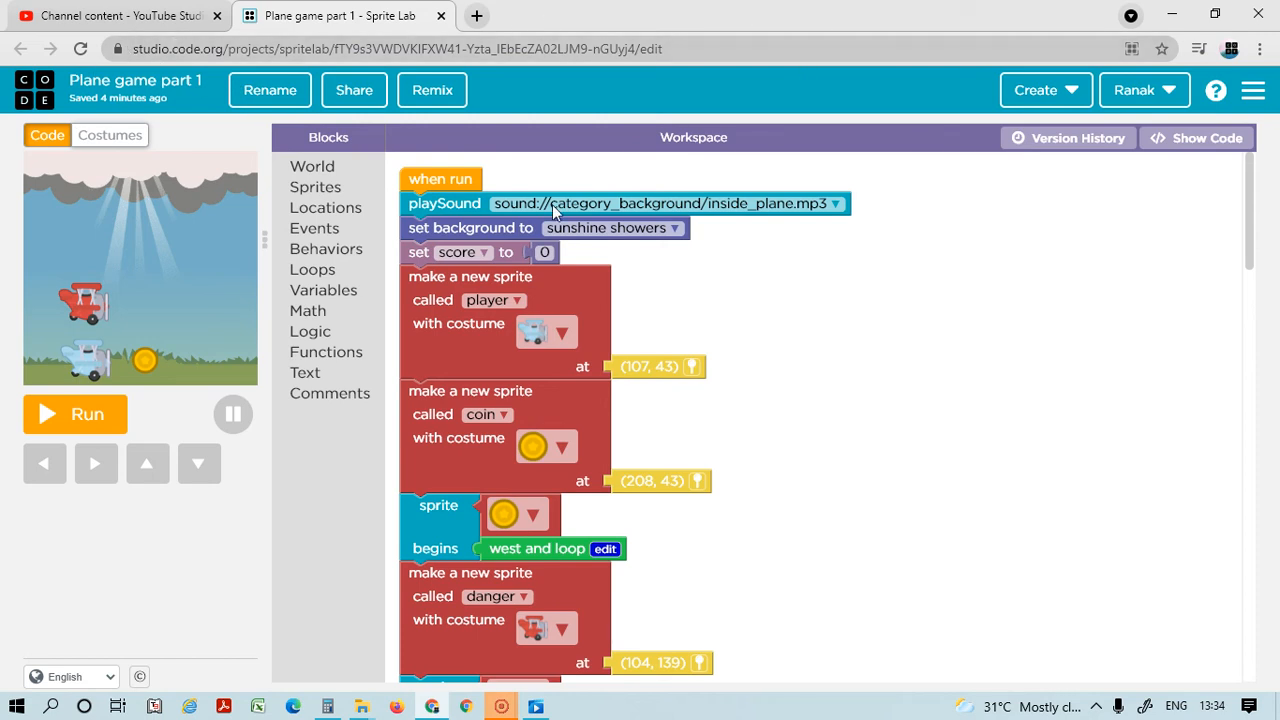
mouse_move(864, 368)
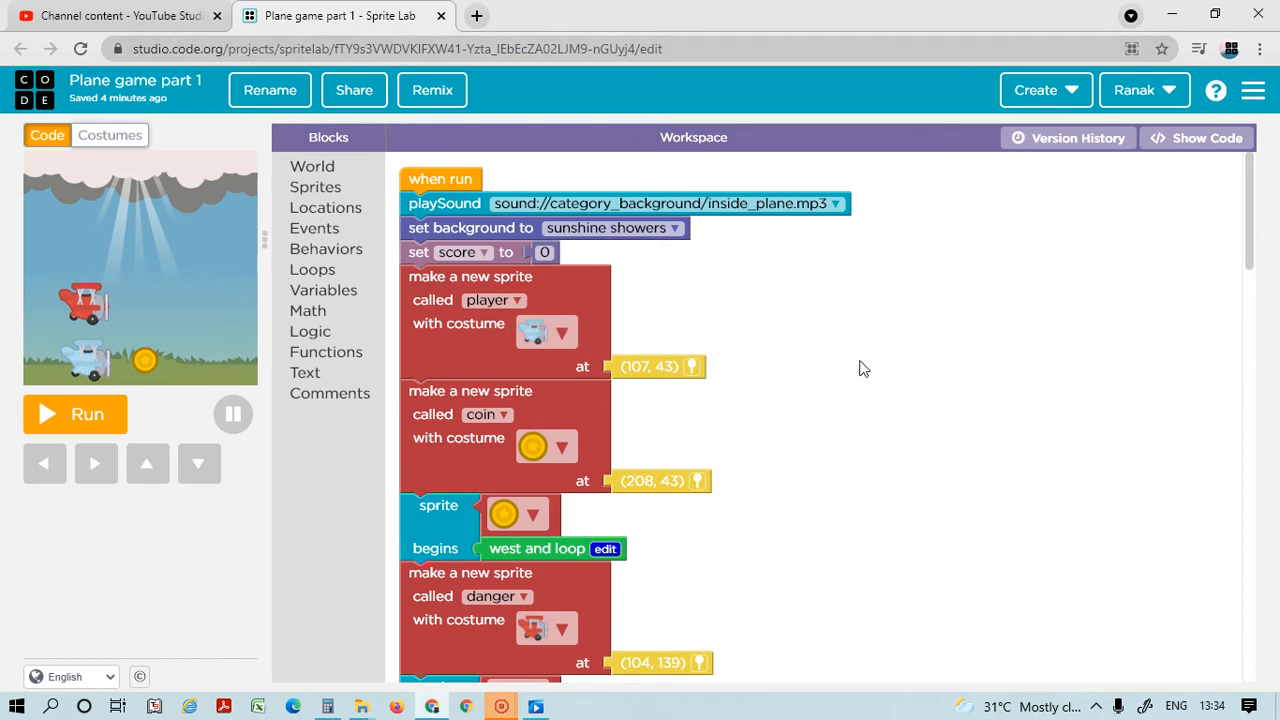
scroll(down, 3)
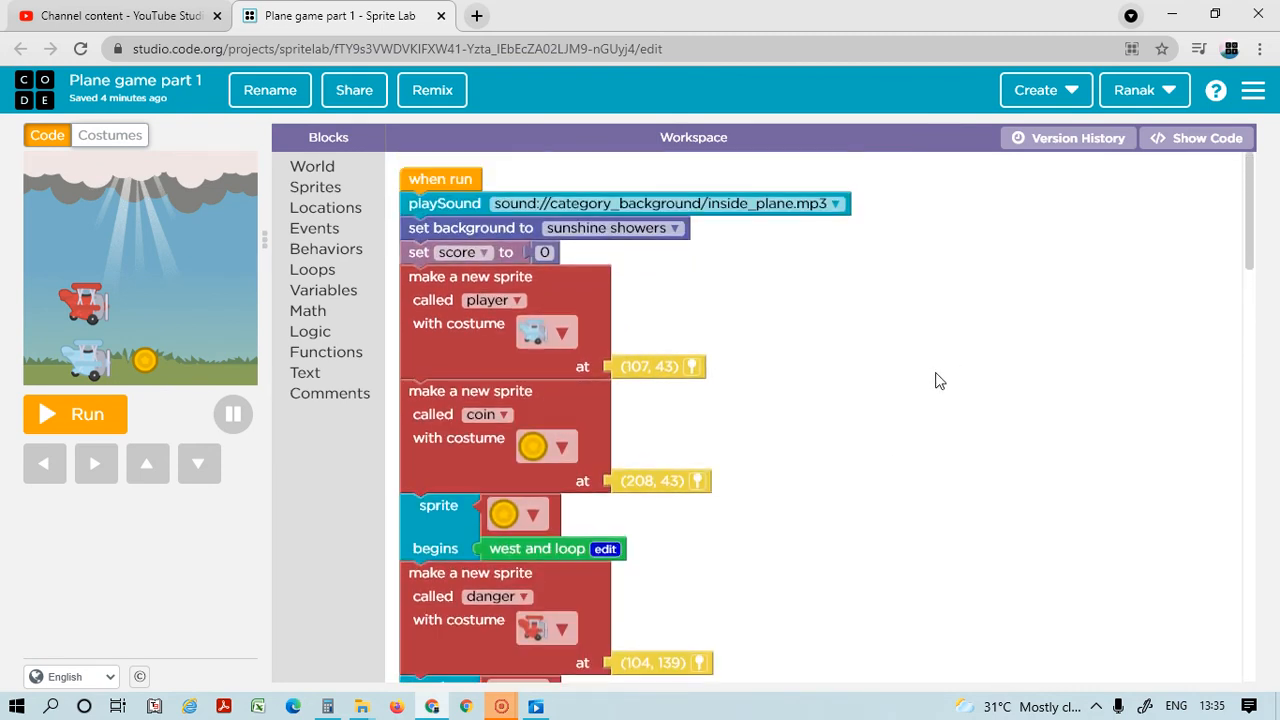
mouse_move(724, 324)
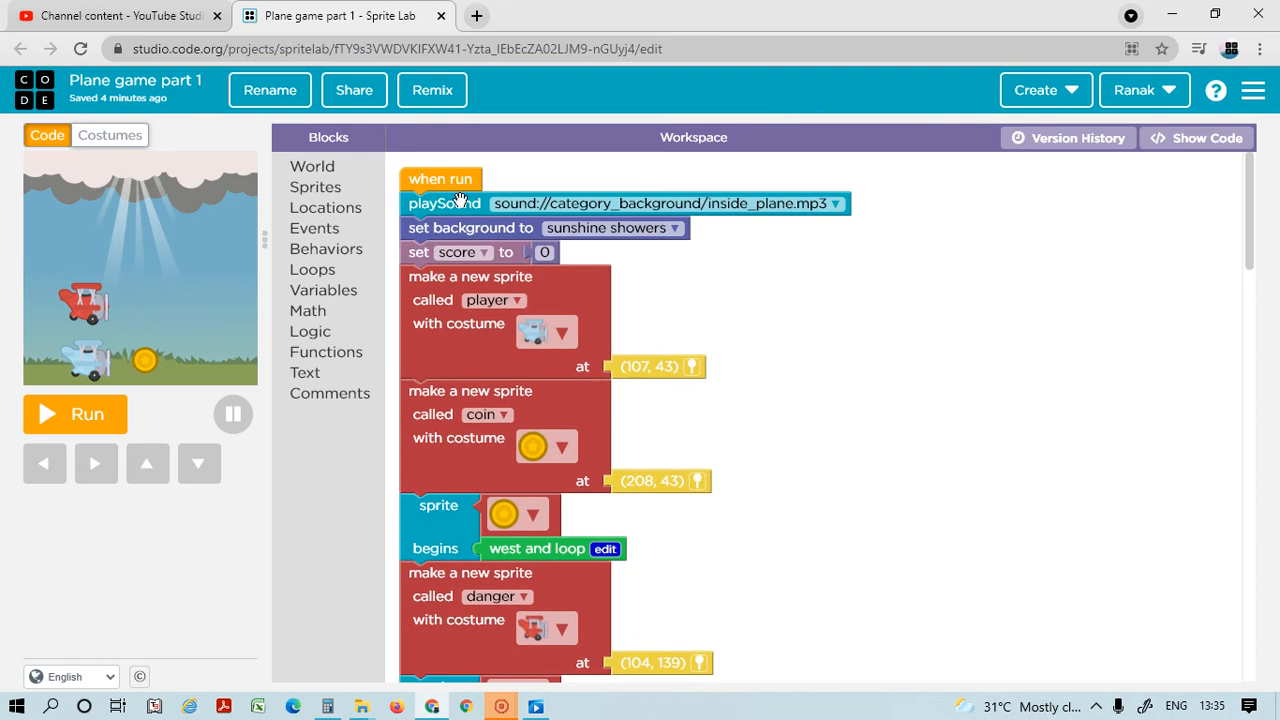
mouse_move(462, 232)
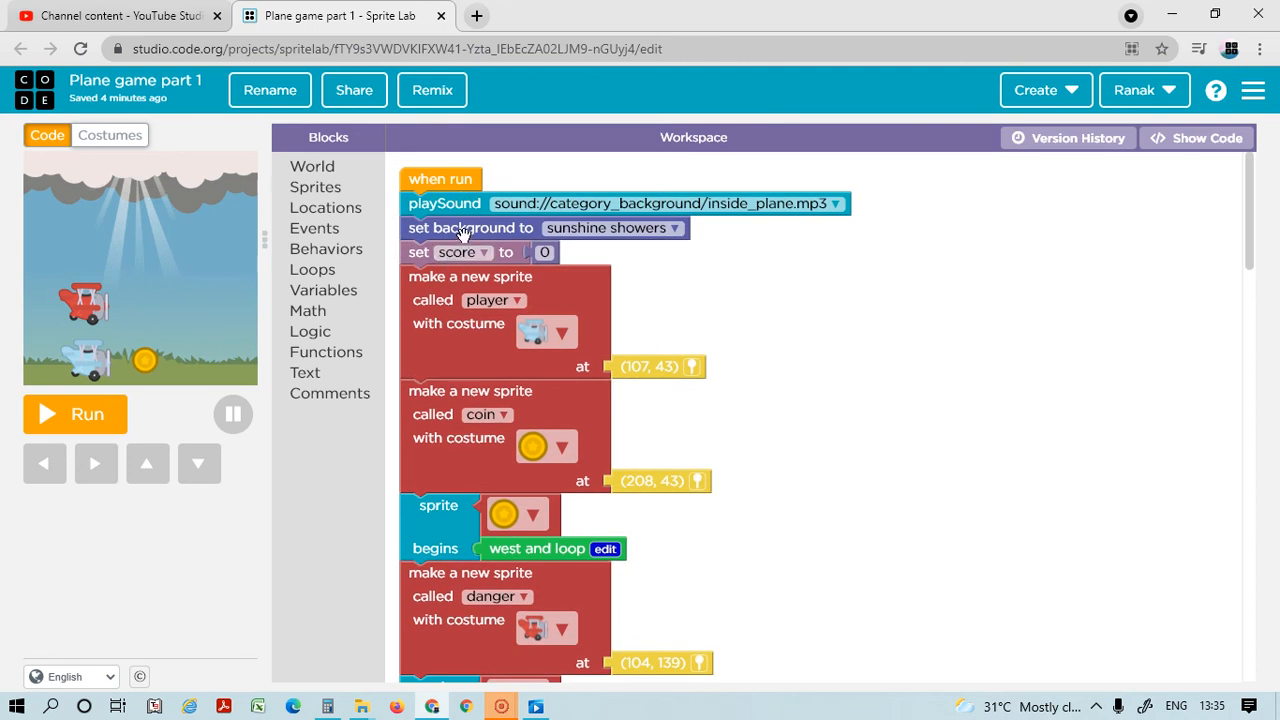
mouse_move(312, 172)
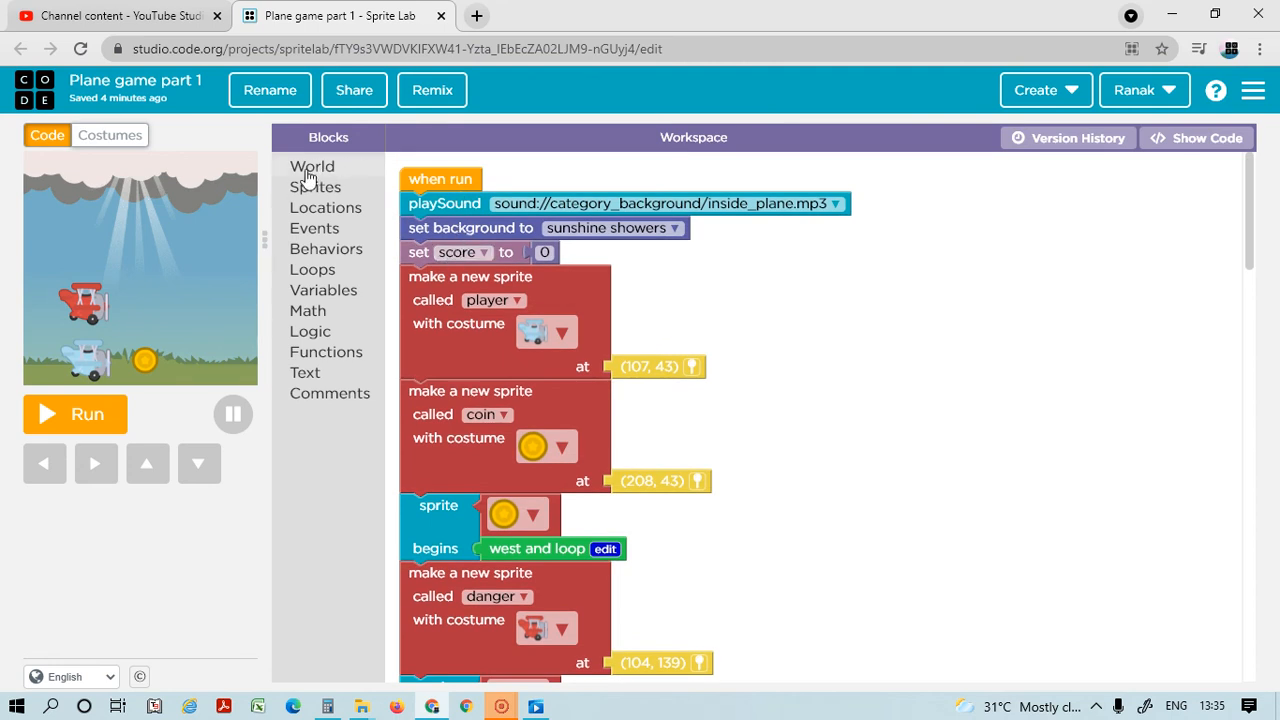
mouse_move(460, 184)
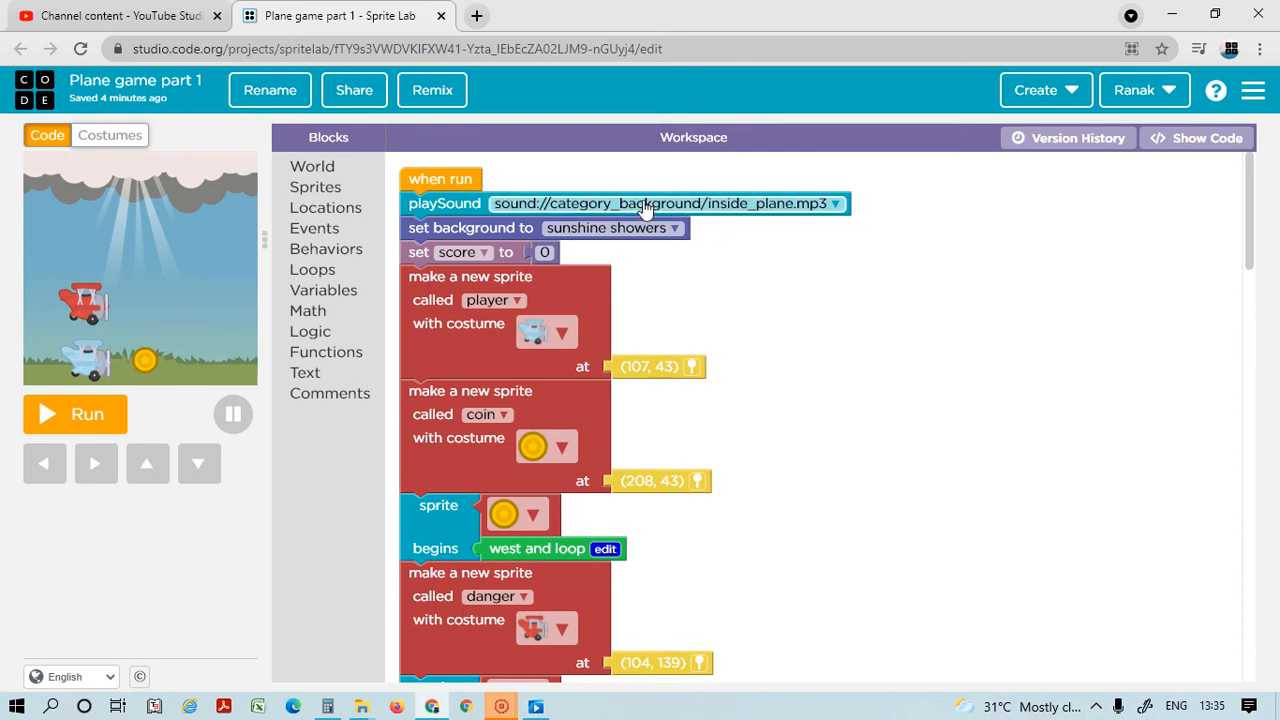
mouse_move(788, 204)
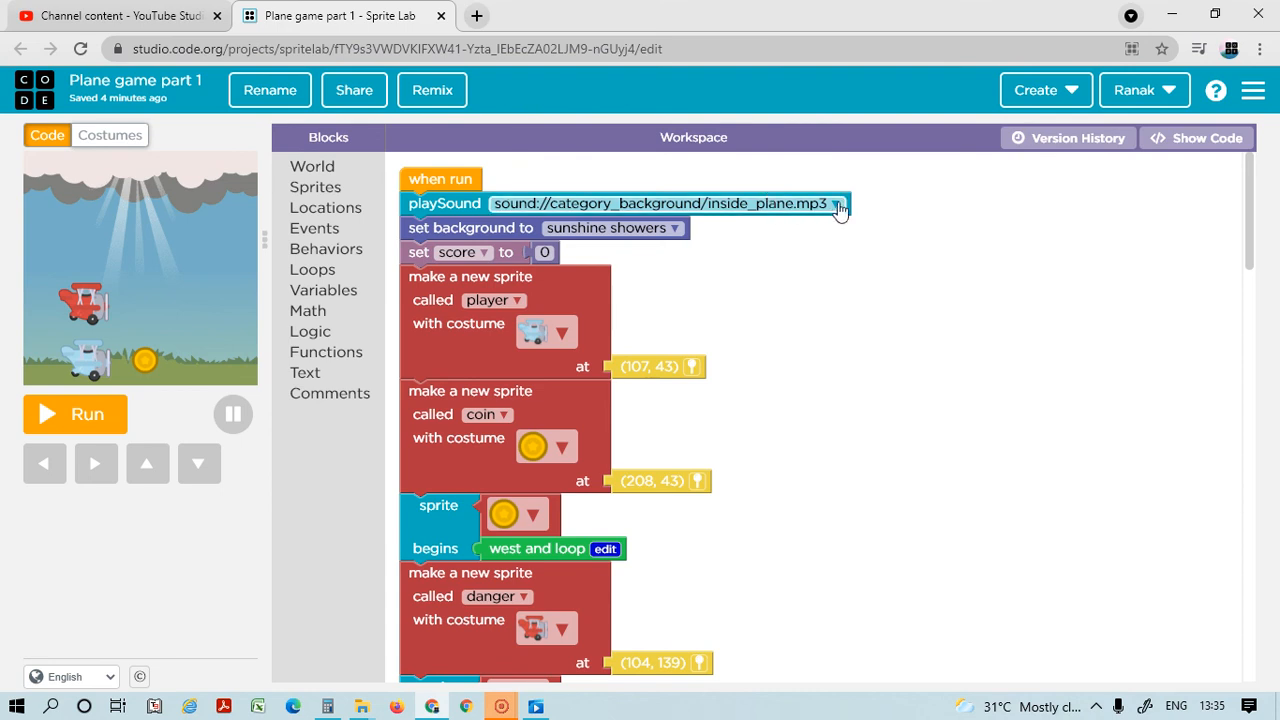
mouse_move(824, 212)
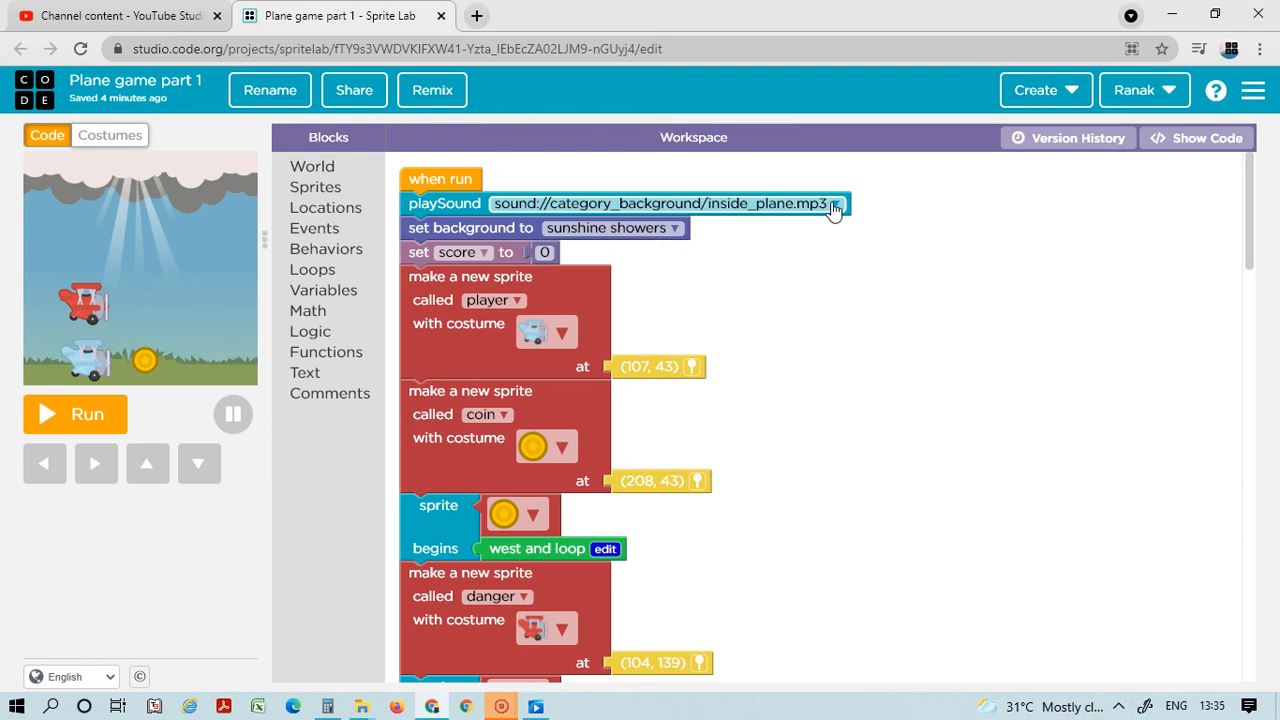
mouse_move(390, 212)
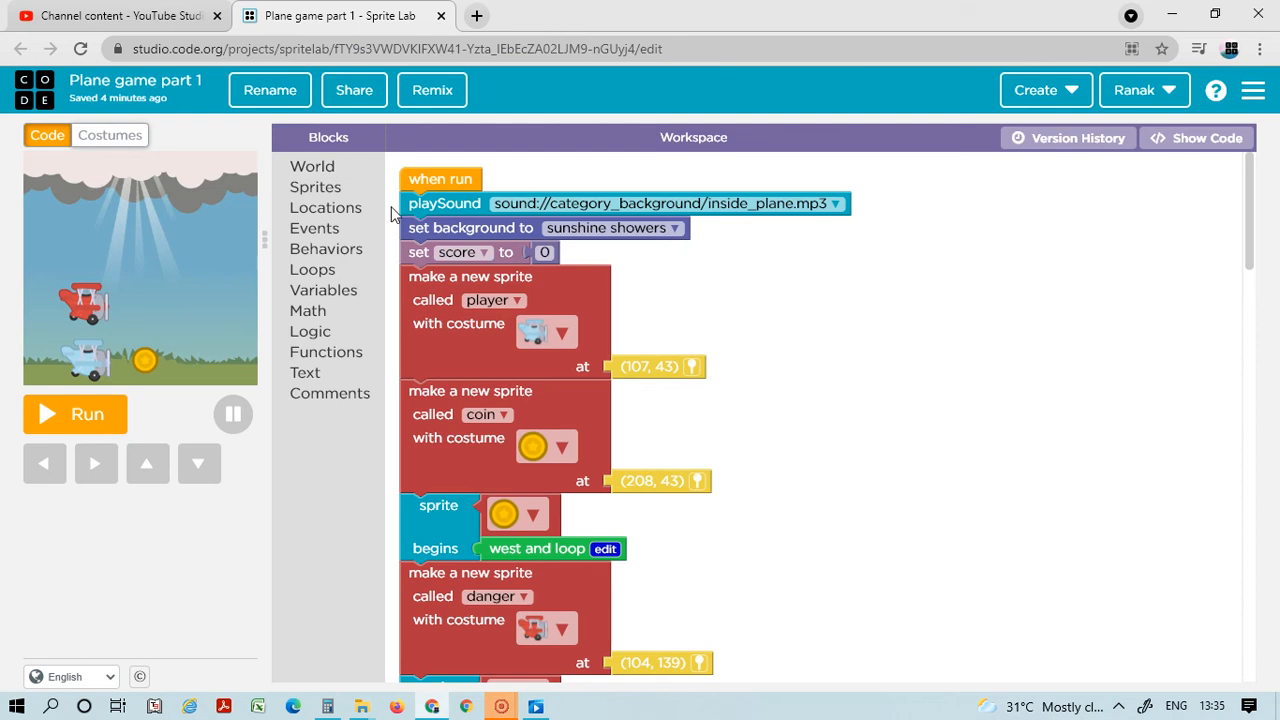
mouse_move(644, 236)
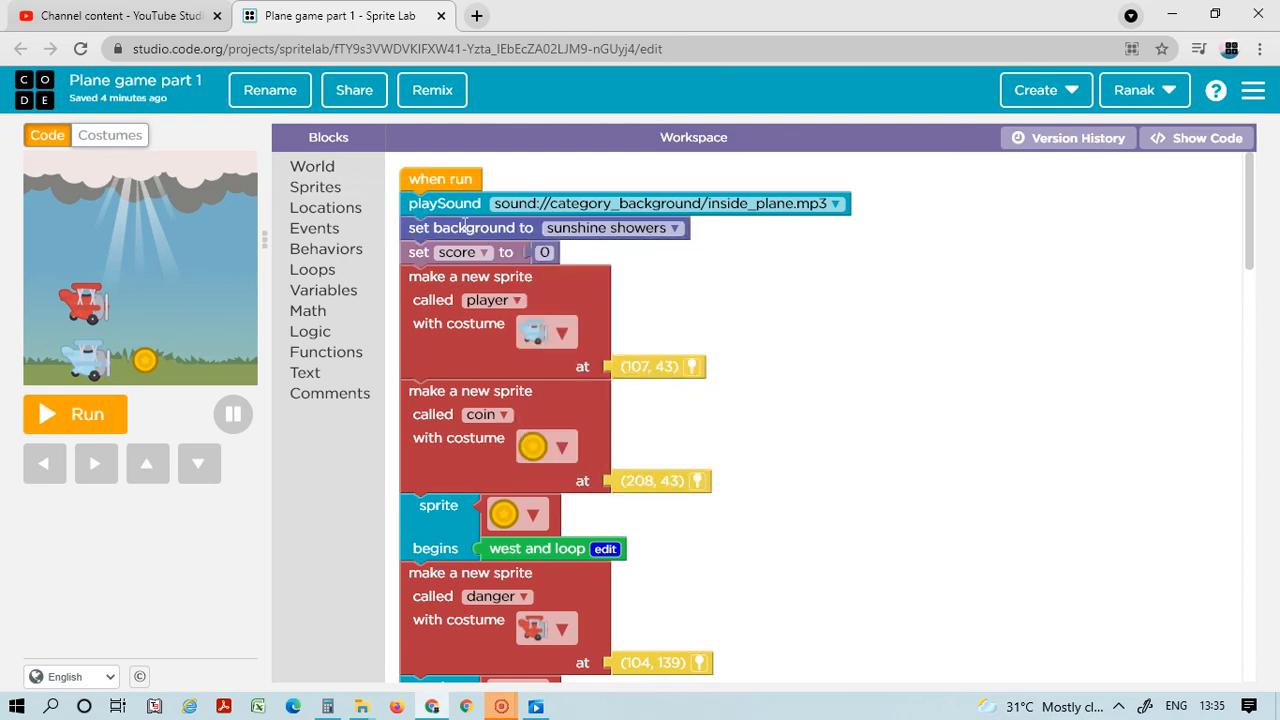
mouse_move(322, 300)
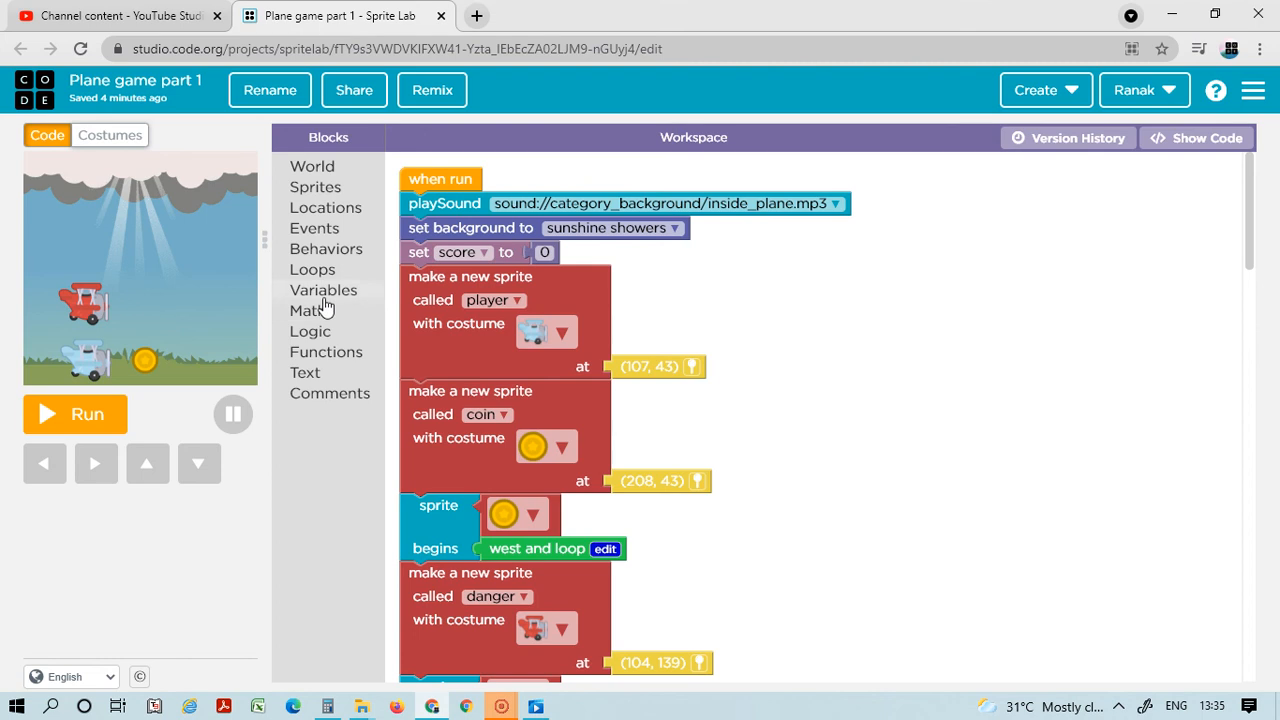
mouse_move(334, 296)
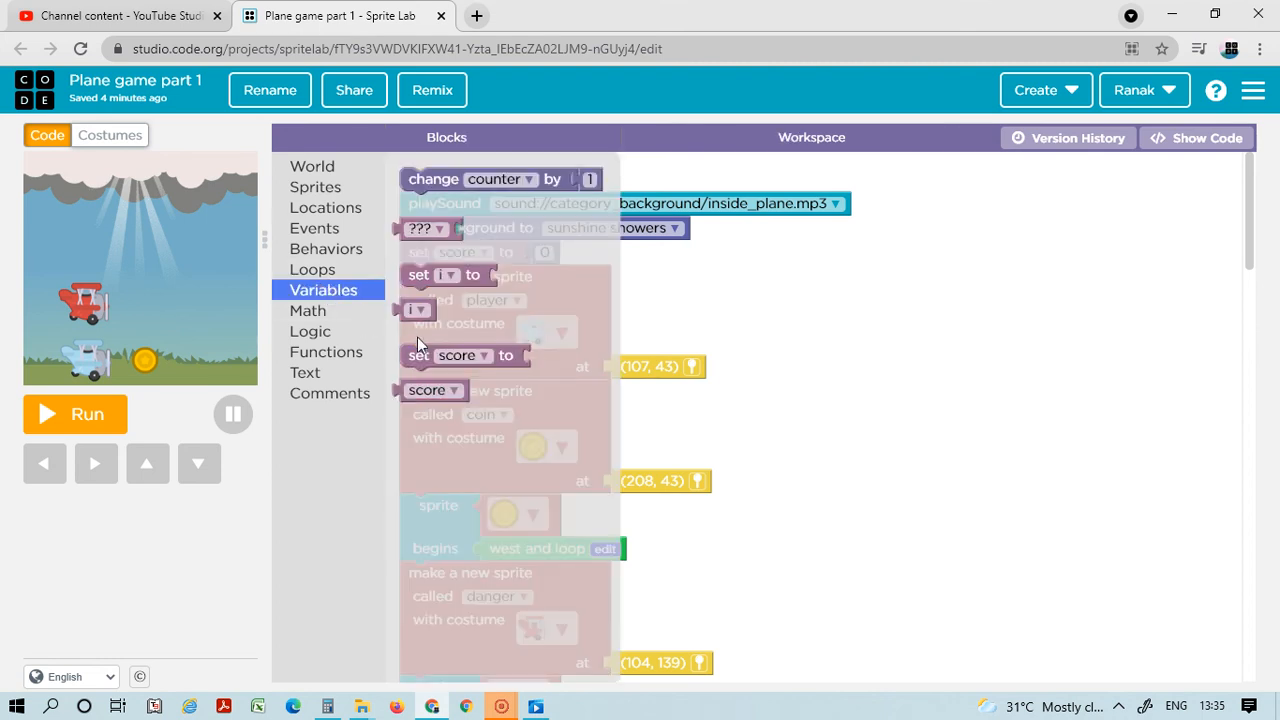
mouse_move(860, 220)
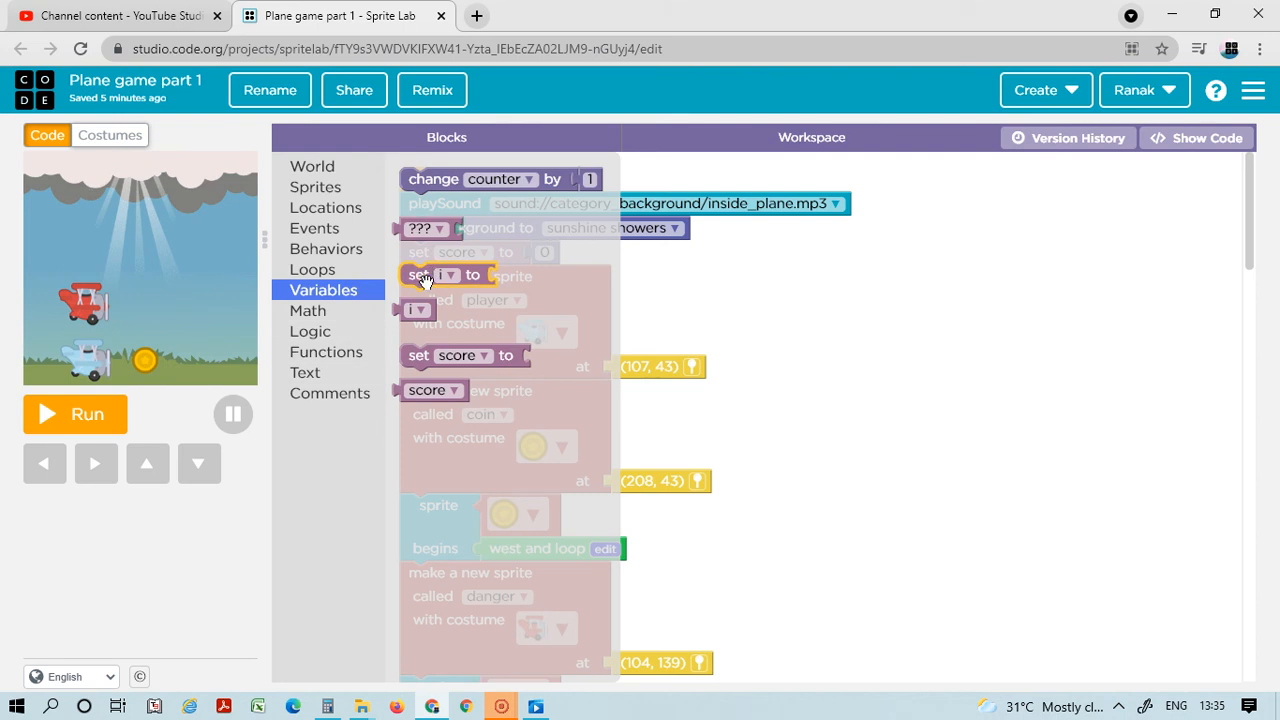
mouse_move(420, 290)
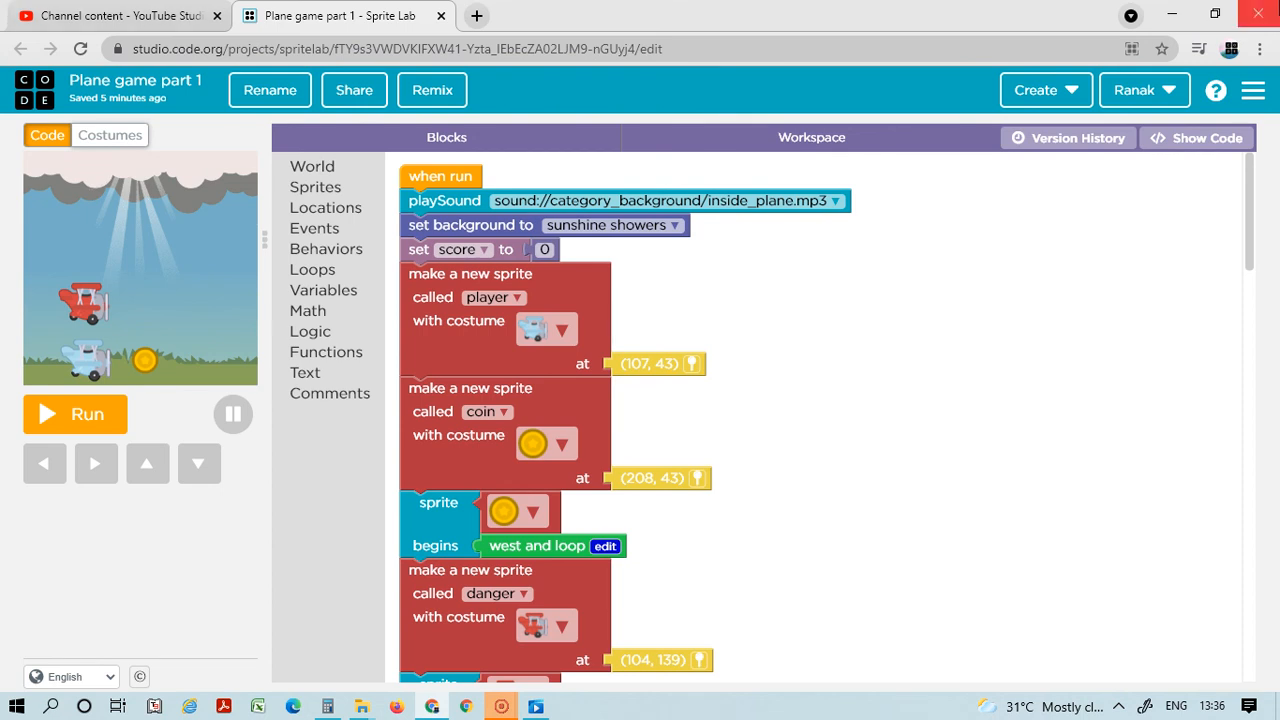
mouse_move(542, 300)
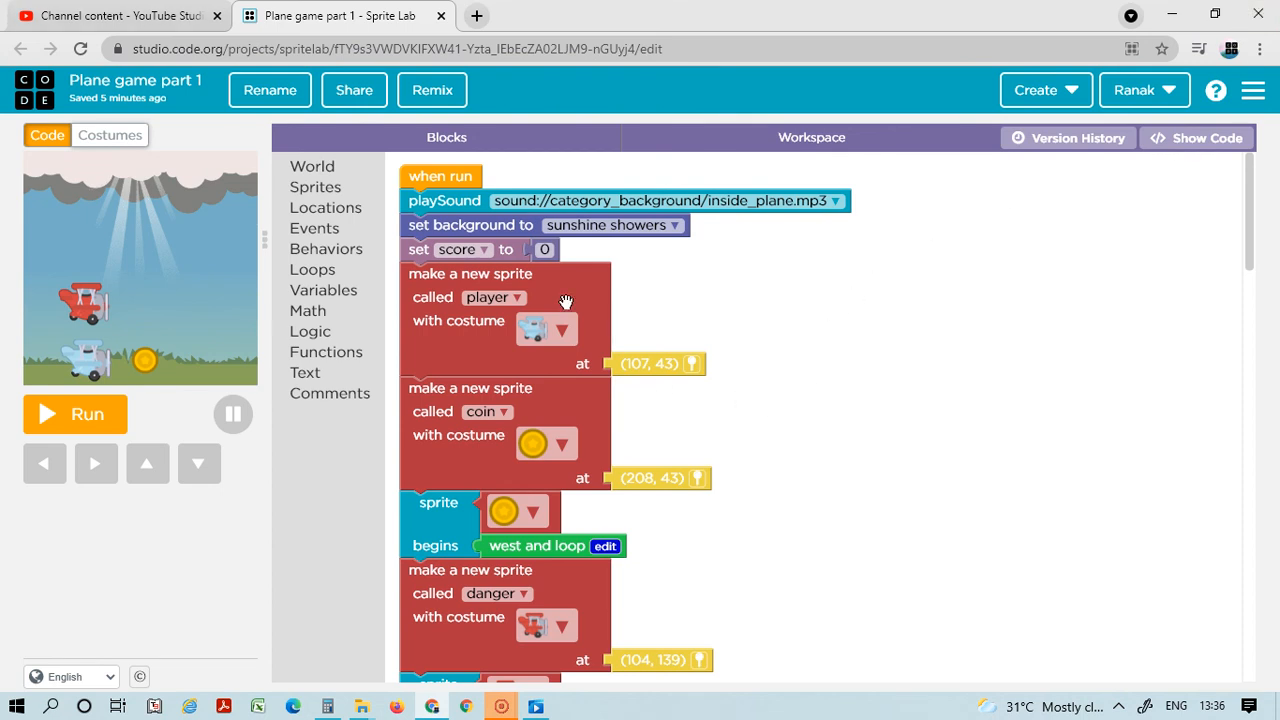
mouse_move(488, 264)
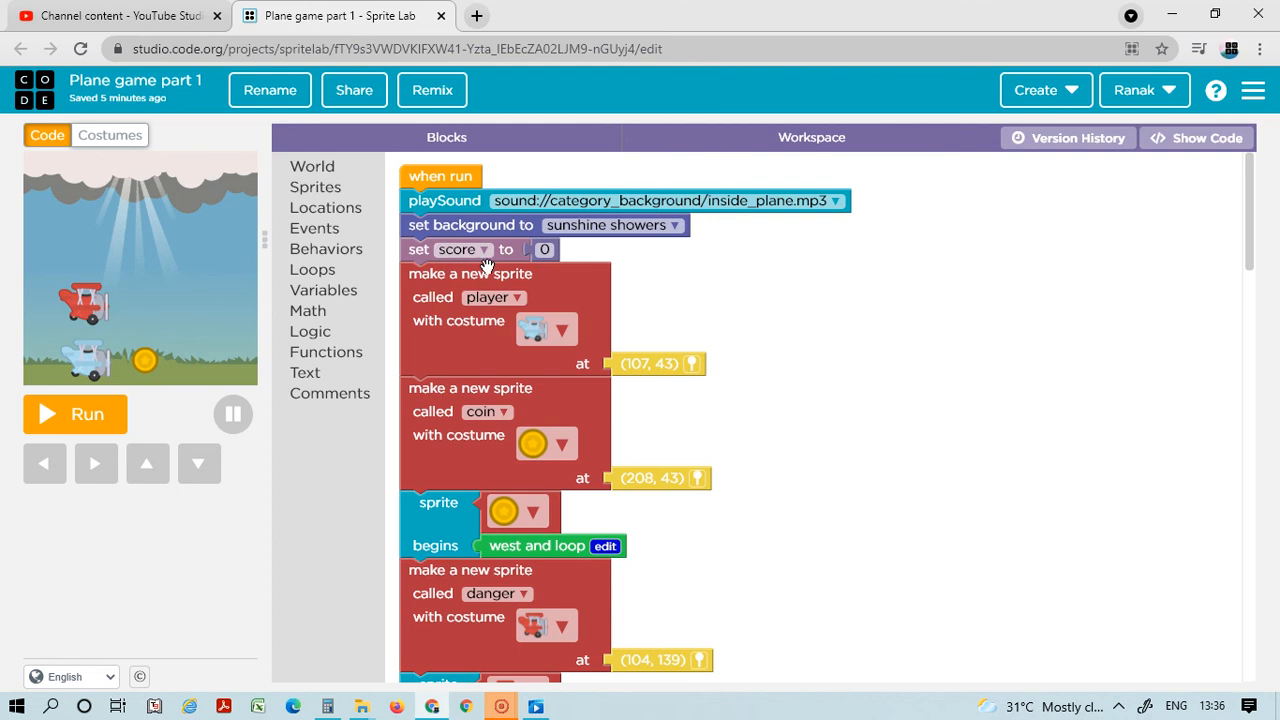
mouse_move(384, 308)
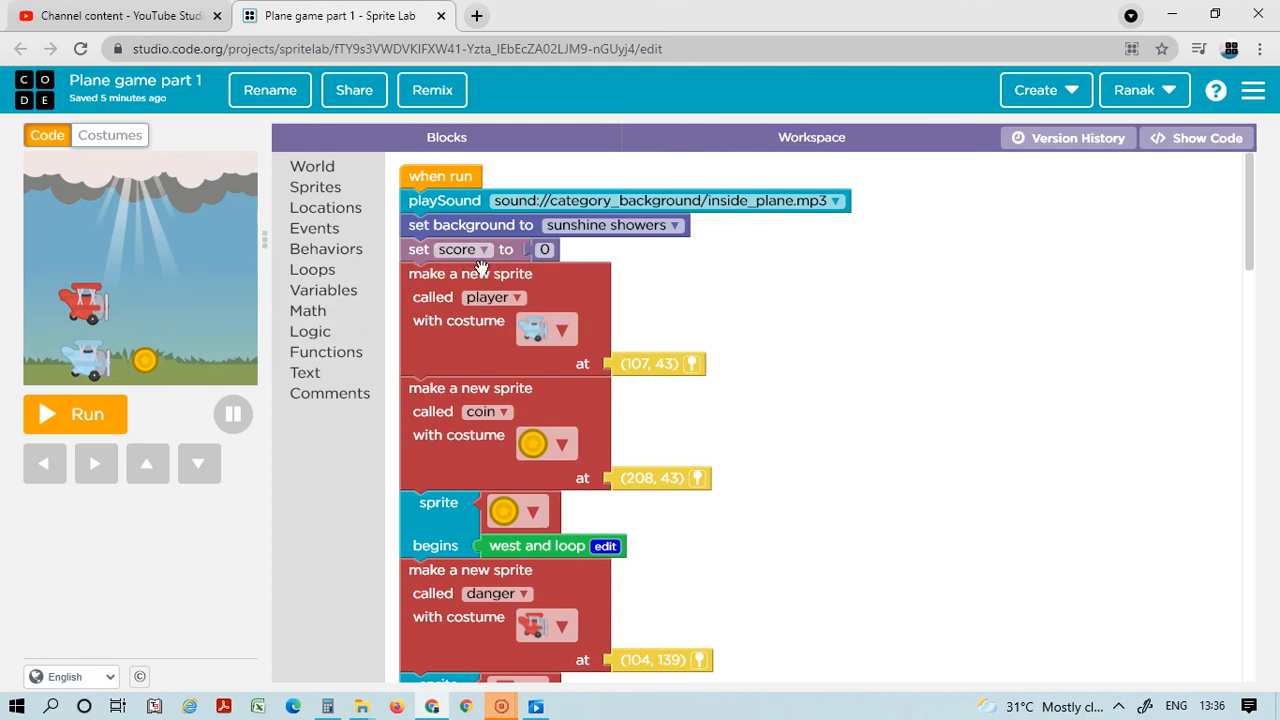
mouse_move(324, 290)
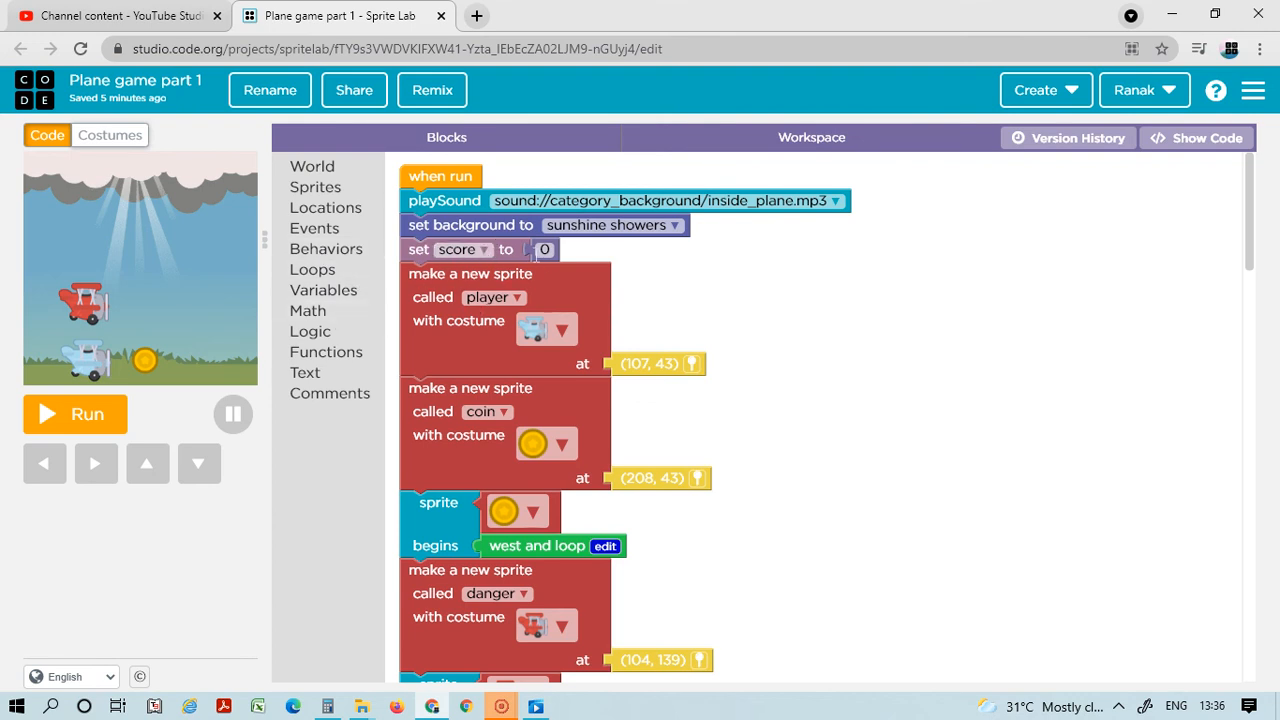
scroll(down, 3)
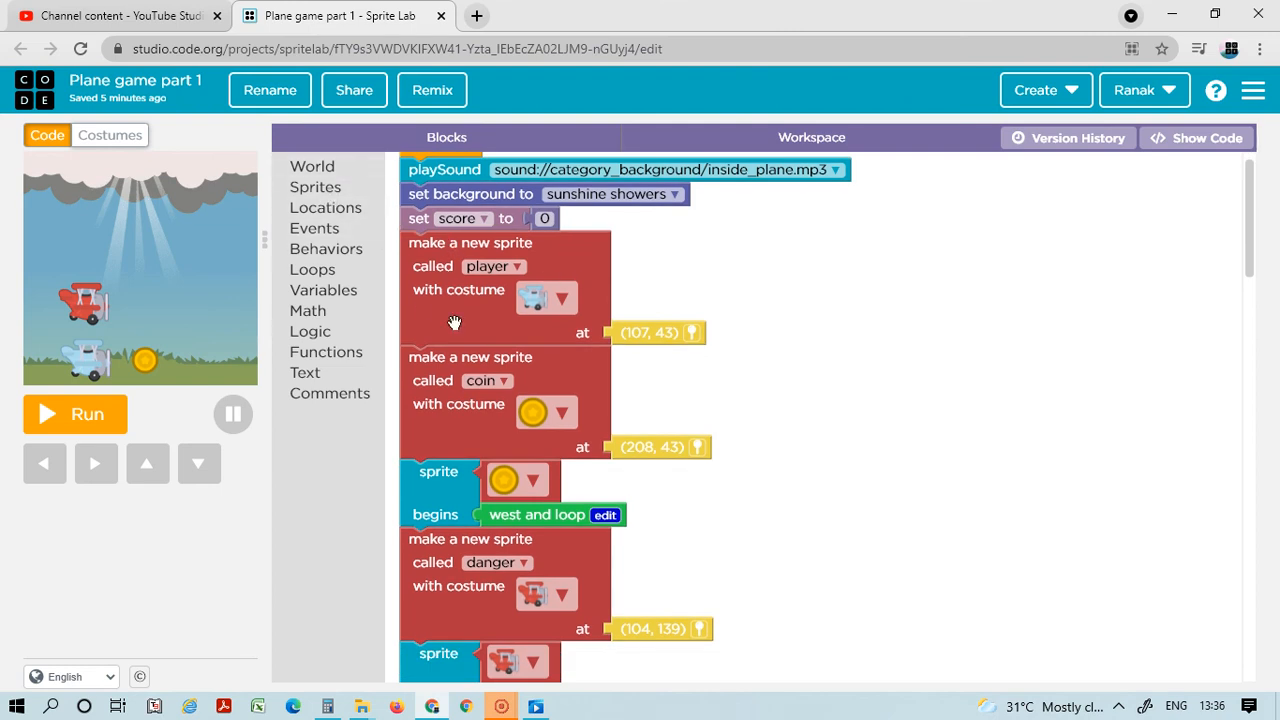
mouse_move(556, 298)
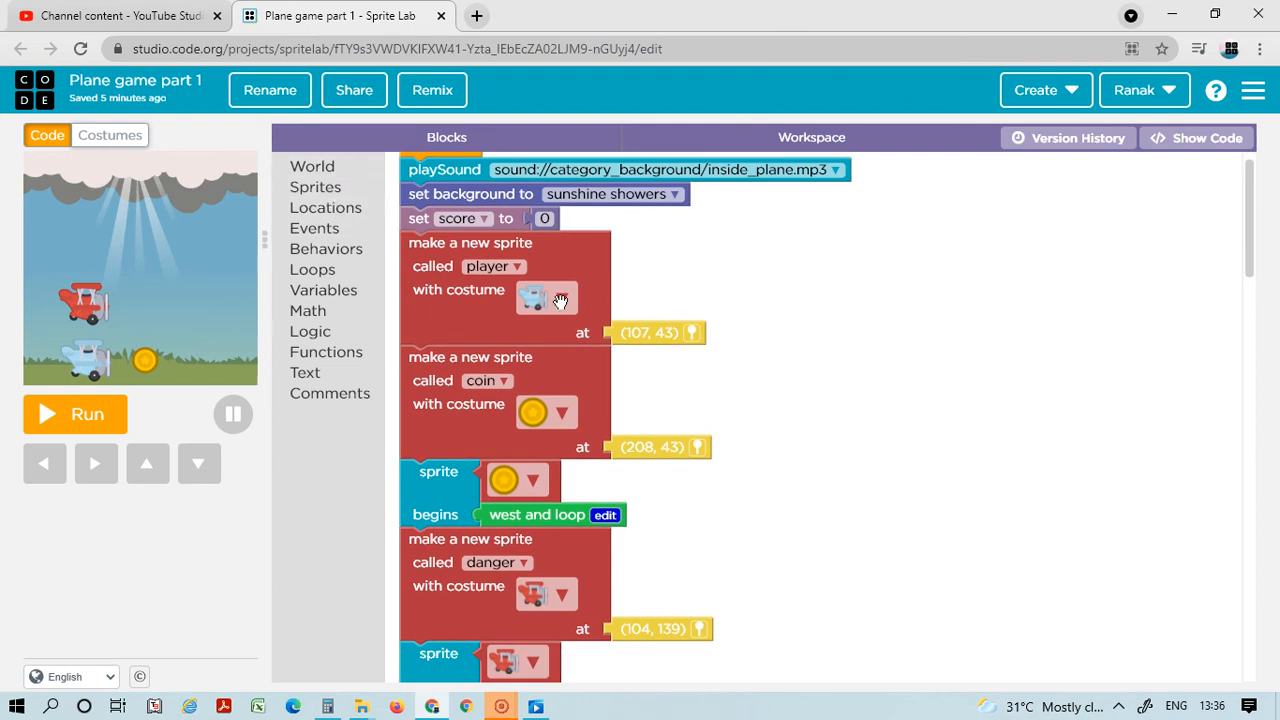
click(546, 296)
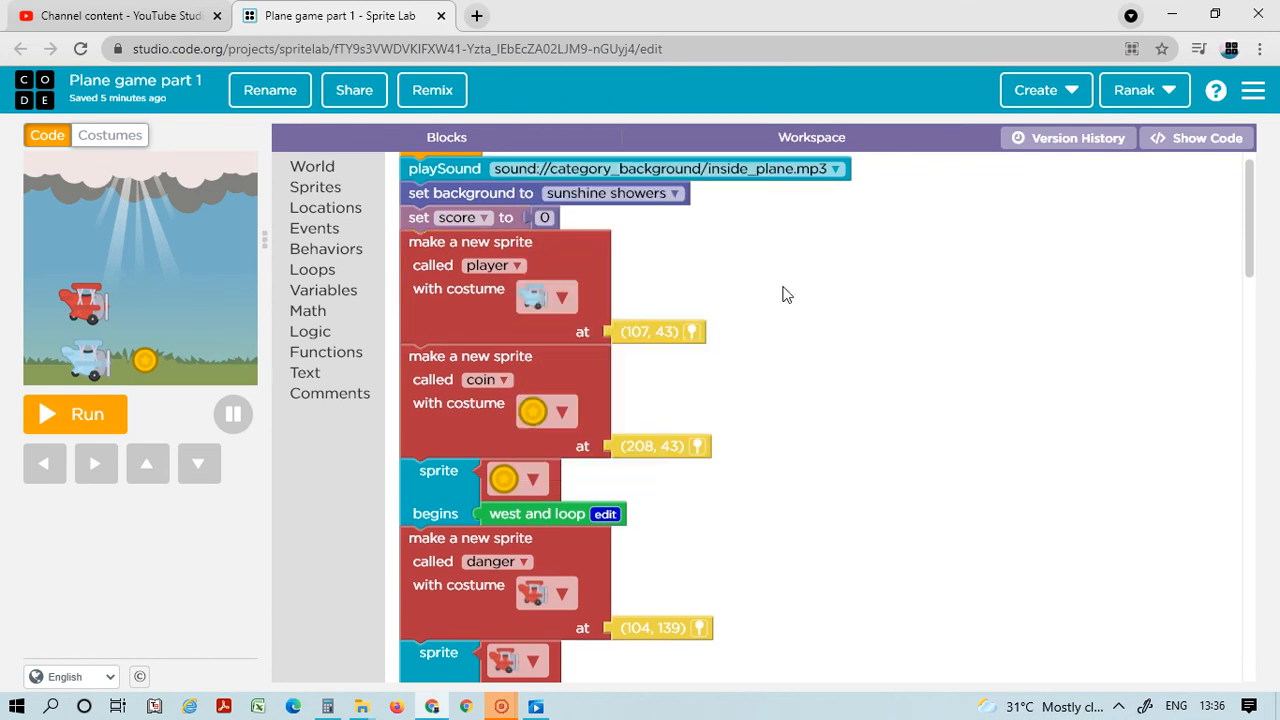
scroll(down, 3)
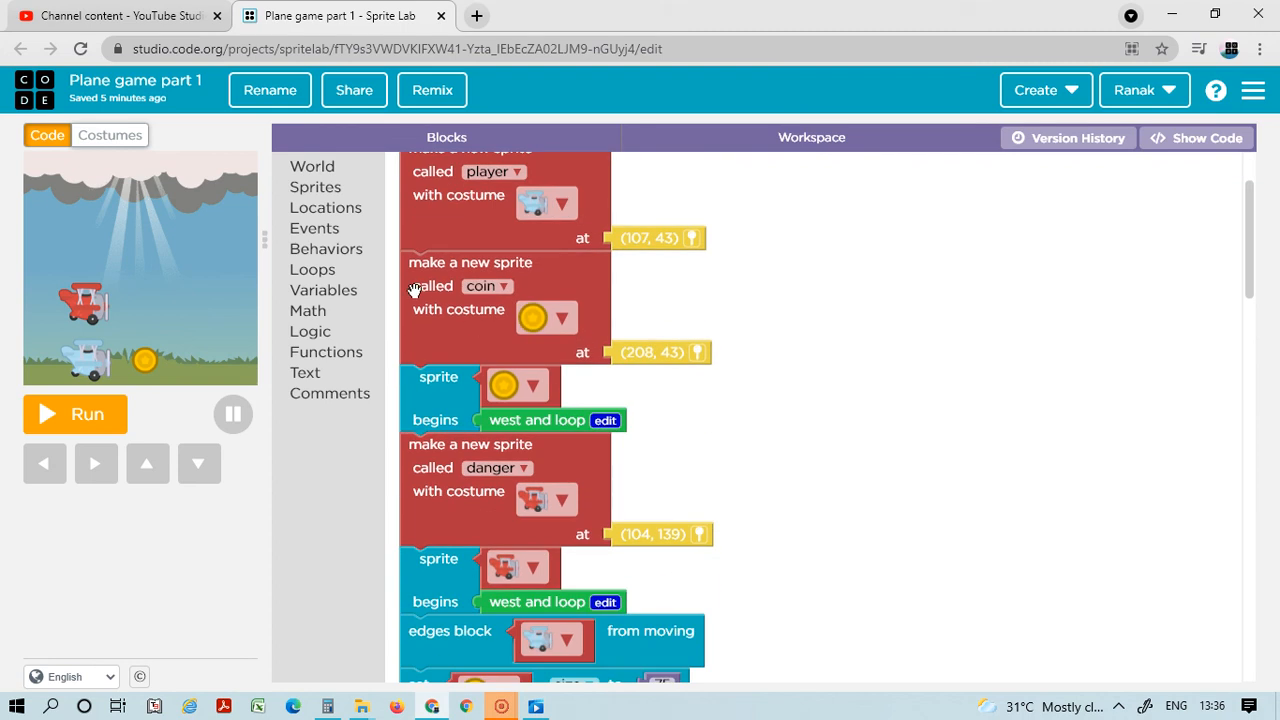
mouse_move(444, 220)
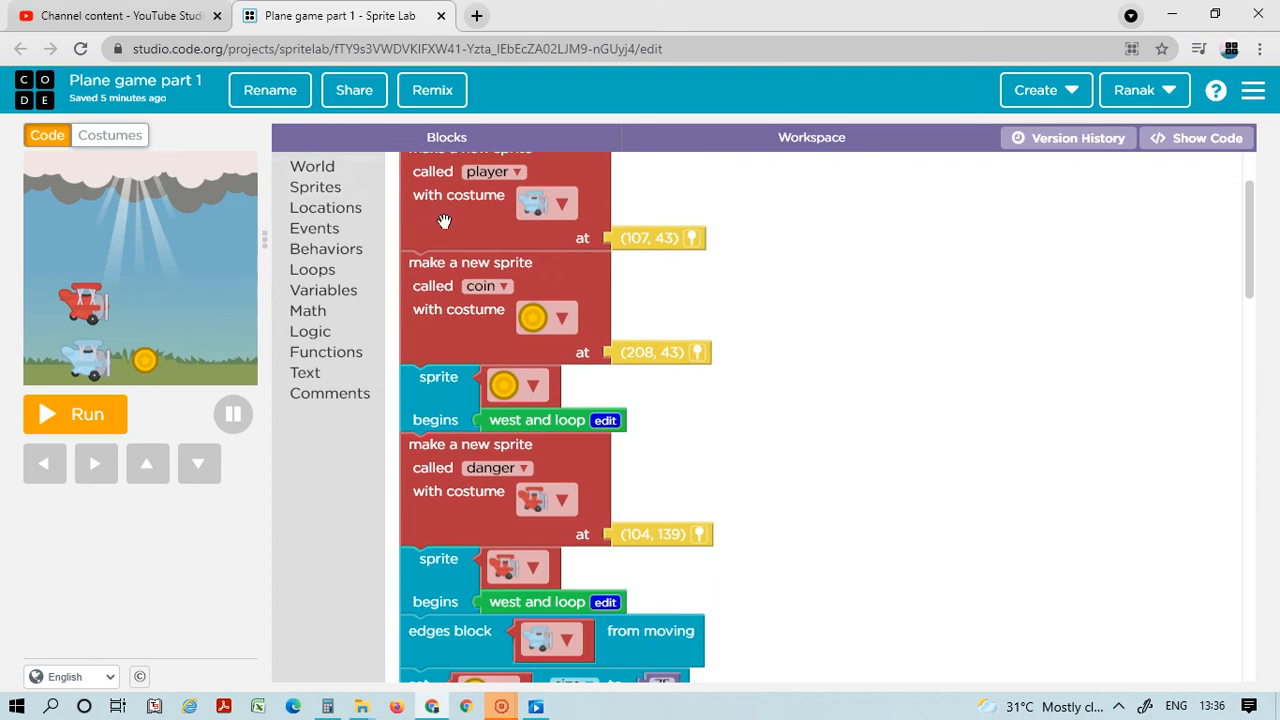
mouse_move(518, 284)
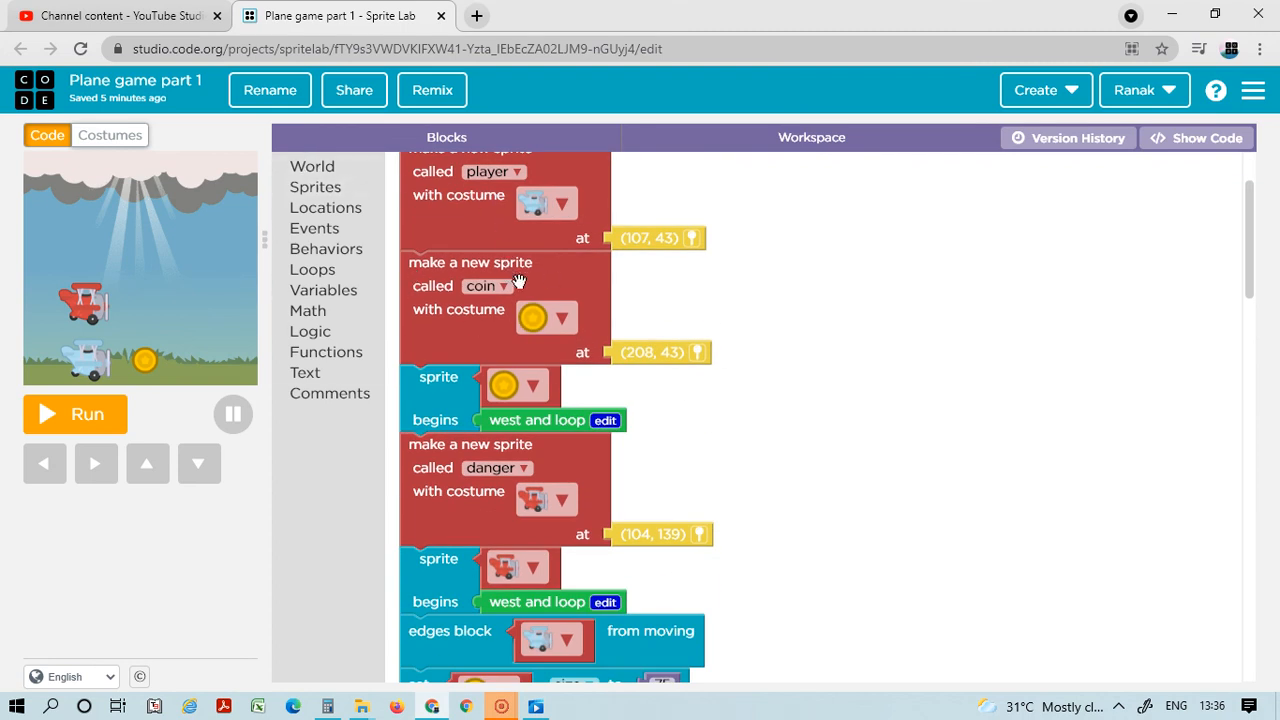
click(546, 316)
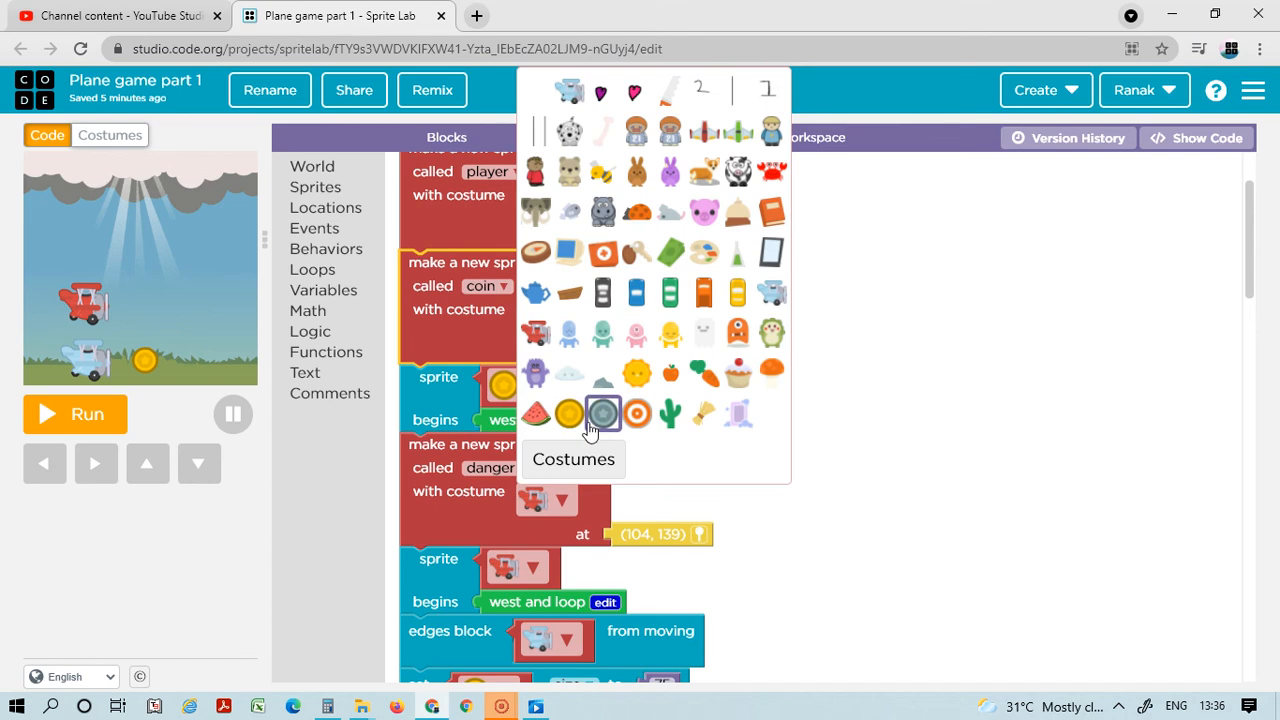
click(600, 412)
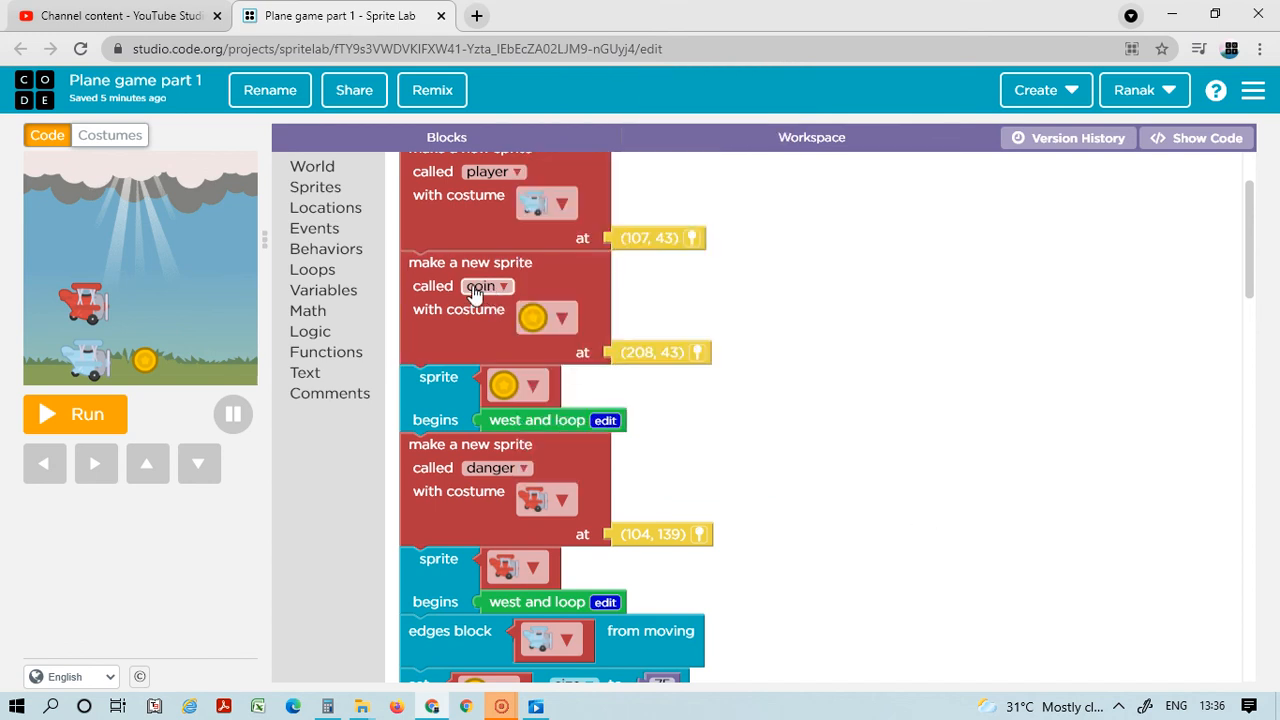
scroll(down, 3)
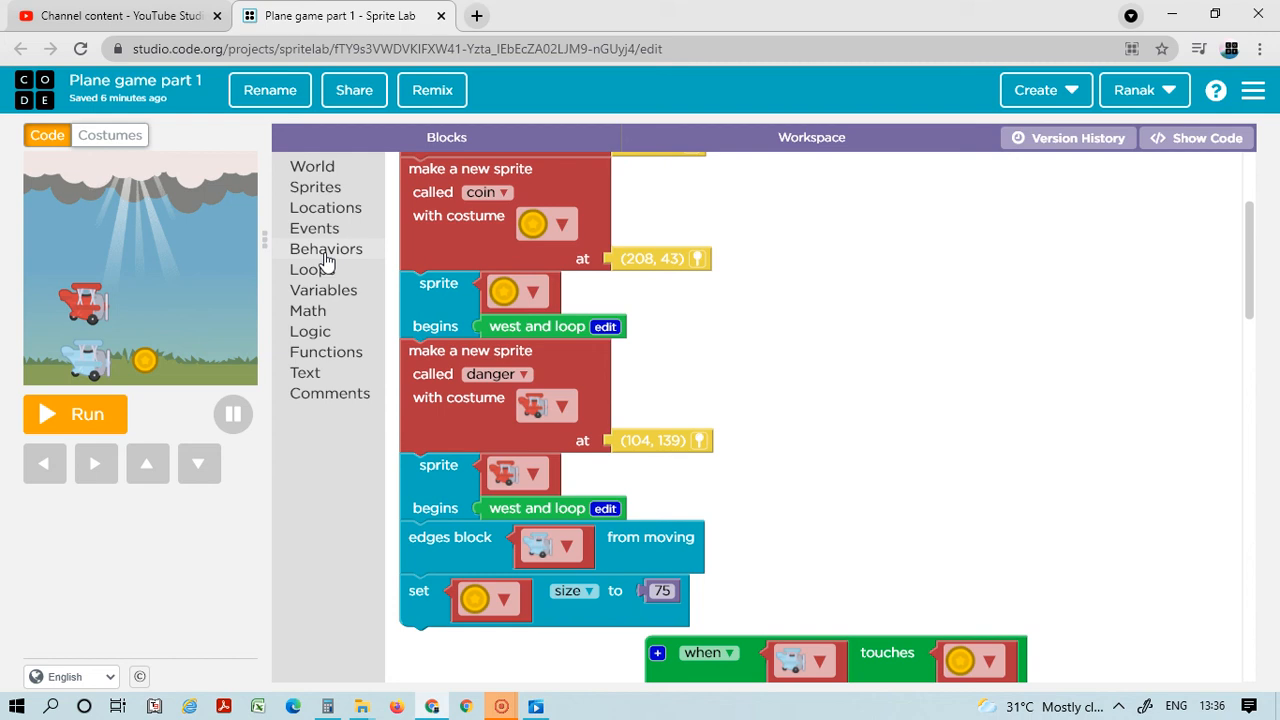
mouse_move(344, 250)
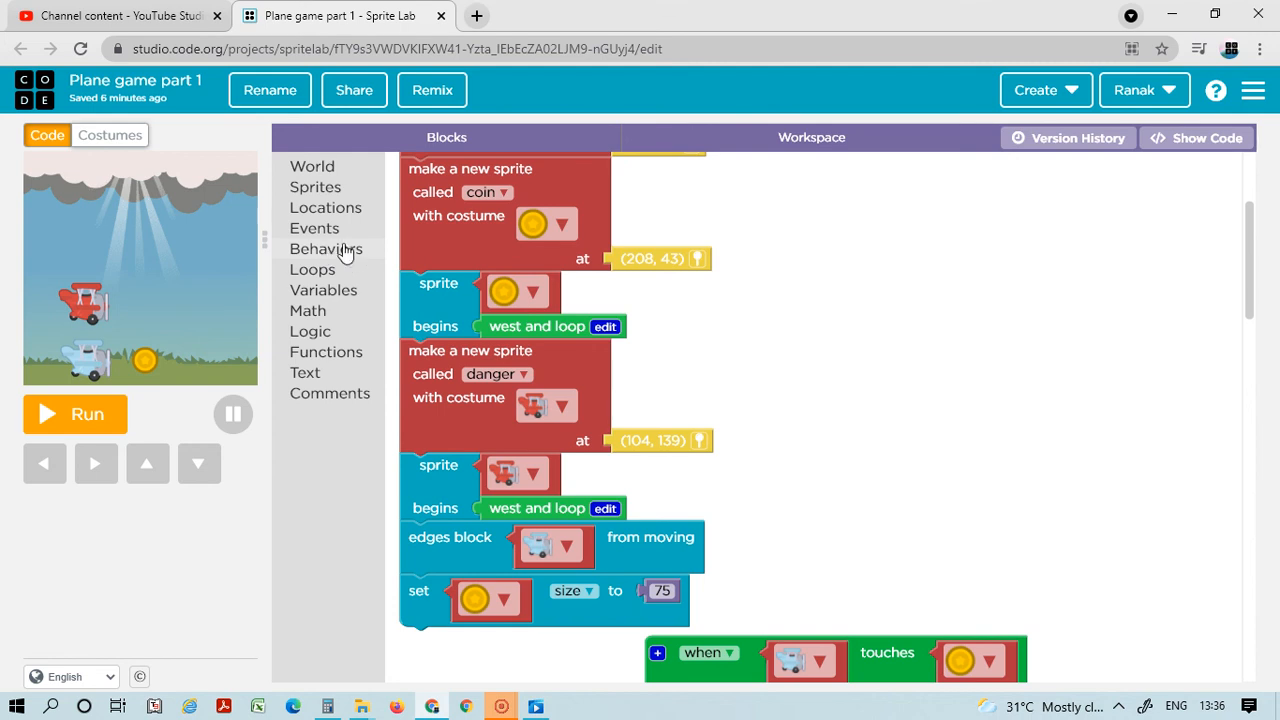
scroll(down, 3)
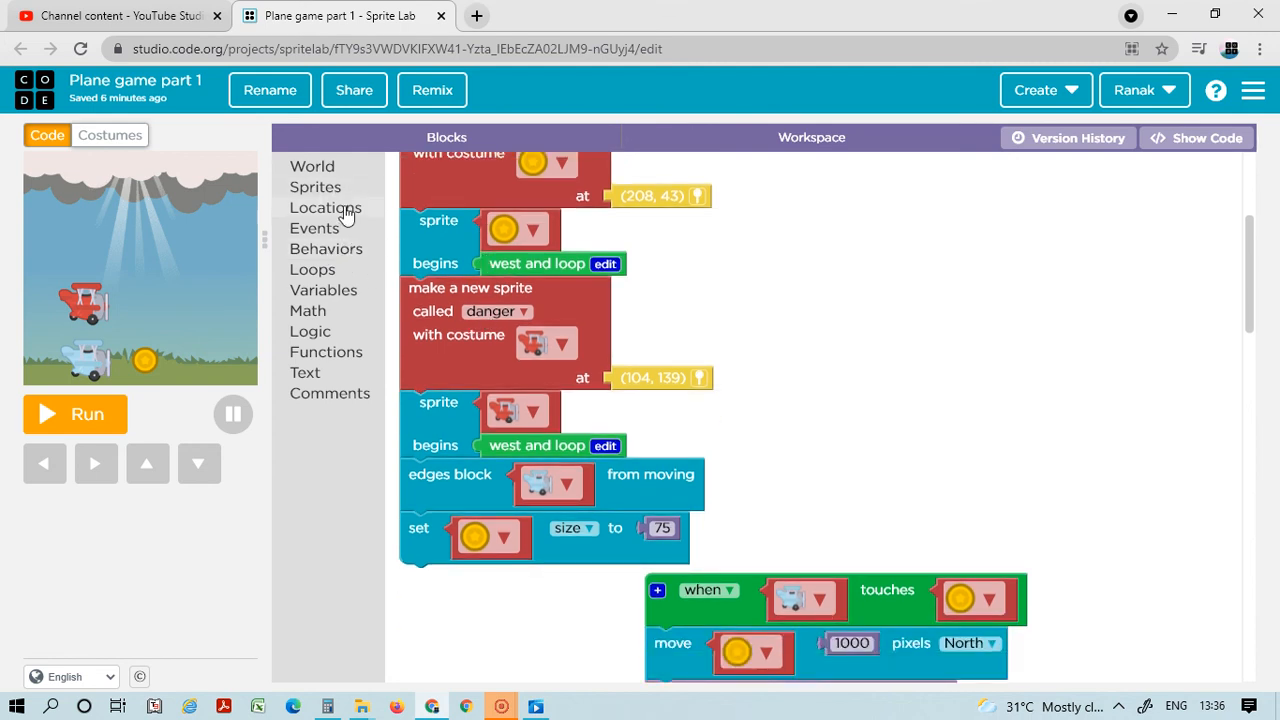
mouse_move(370, 236)
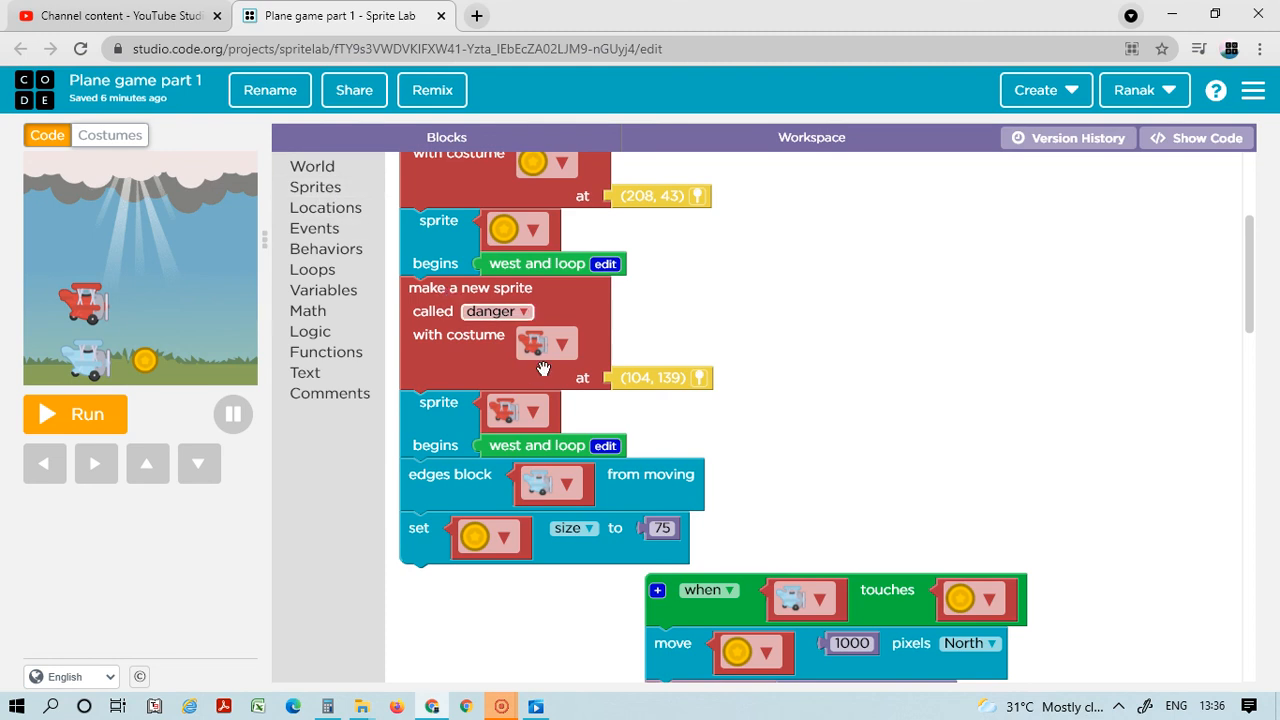
mouse_move(462, 304)
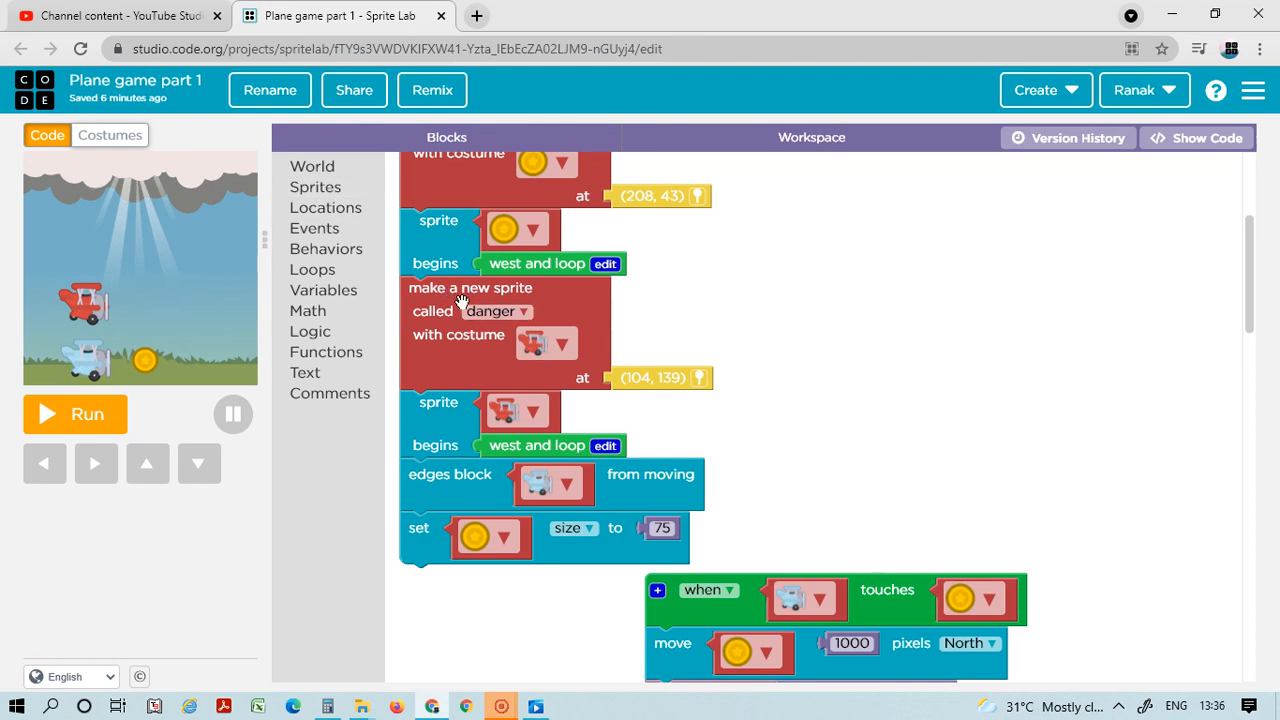
mouse_move(570, 344)
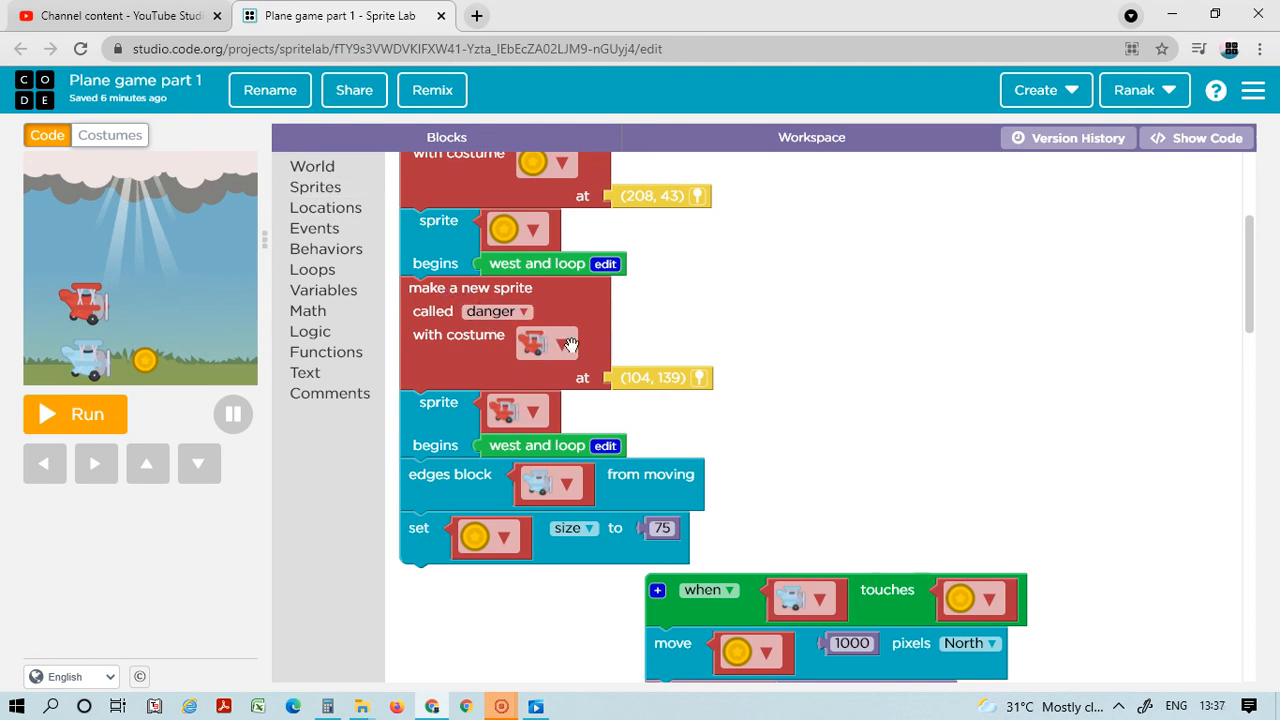
mouse_move(508, 320)
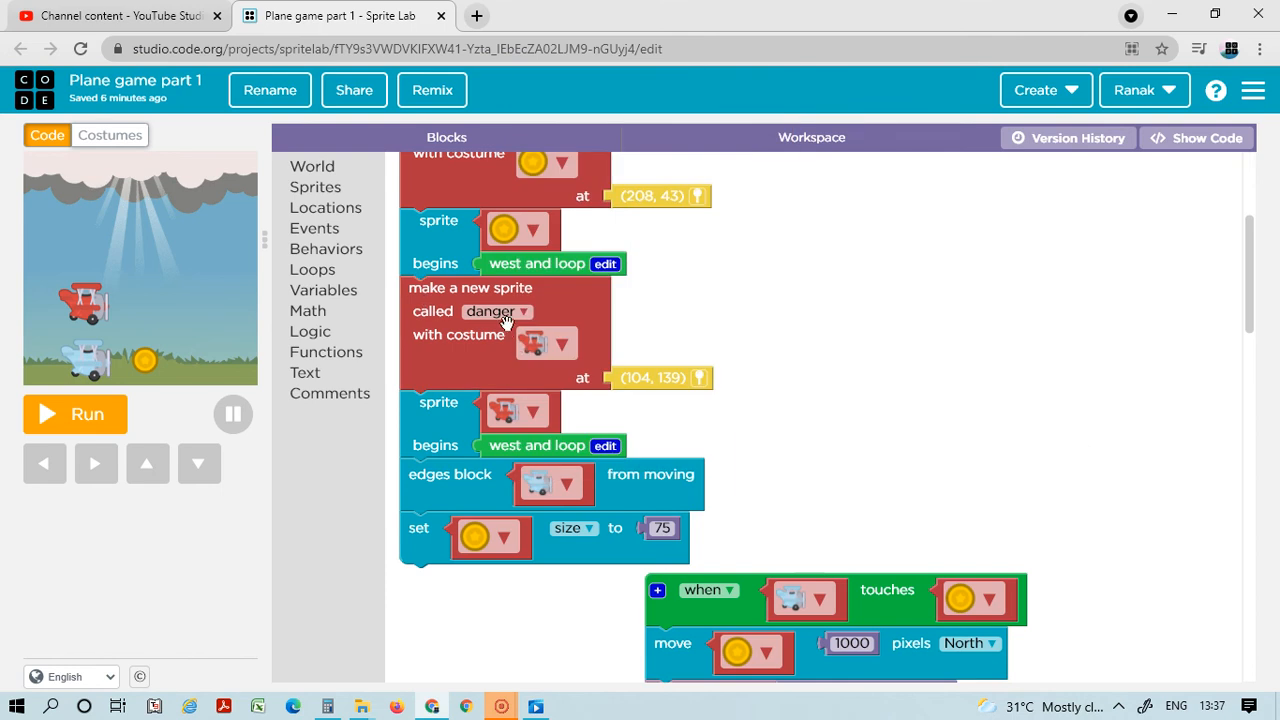
mouse_move(542, 304)
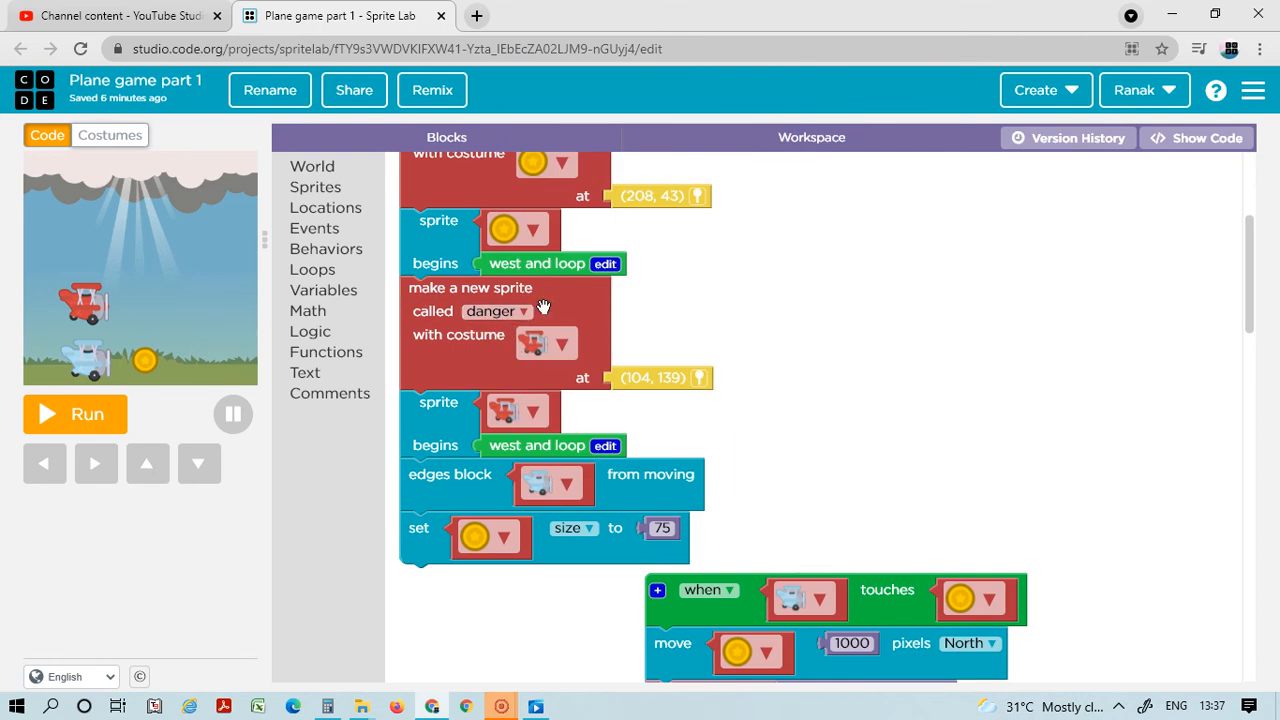
mouse_move(478, 328)
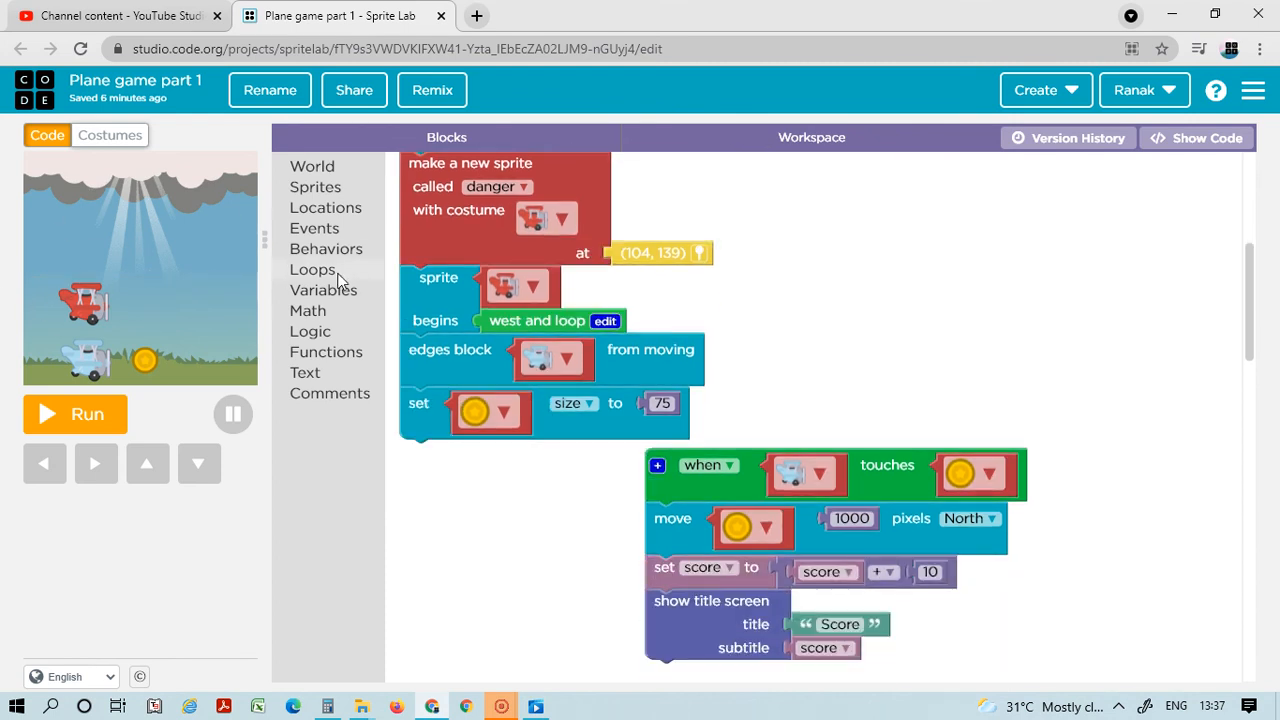
mouse_move(638, 348)
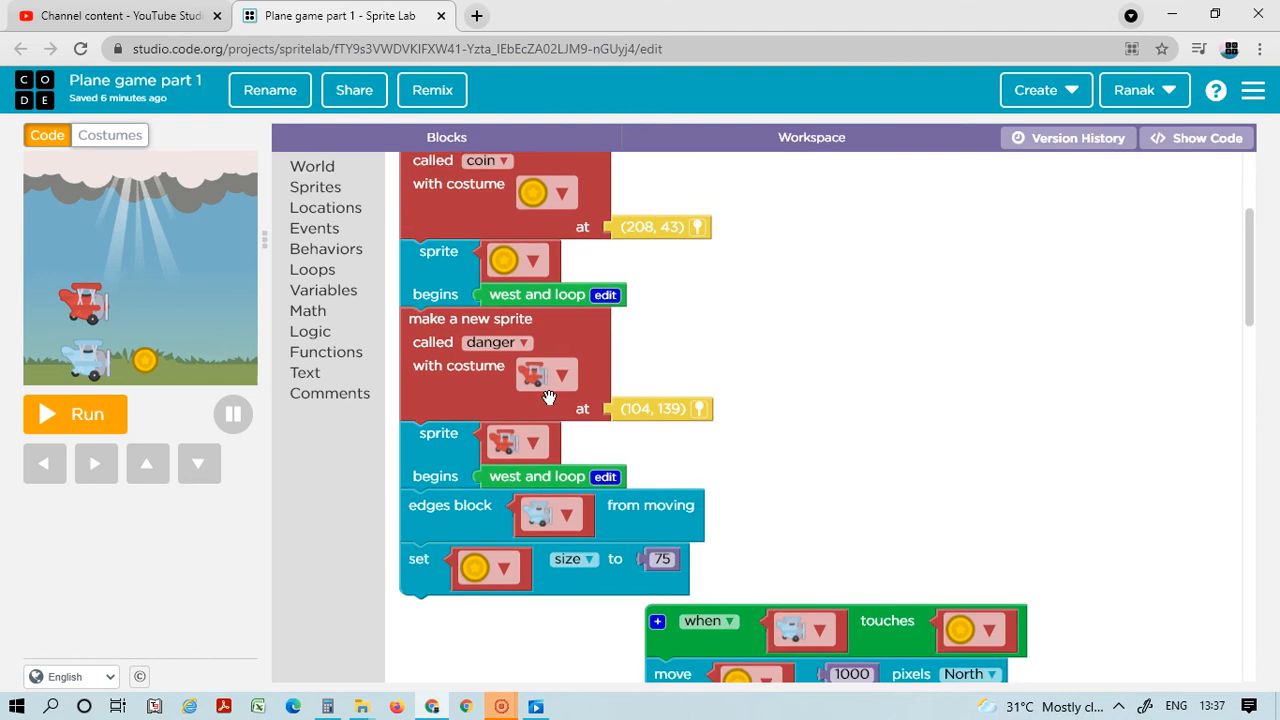
scroll(down, 3)
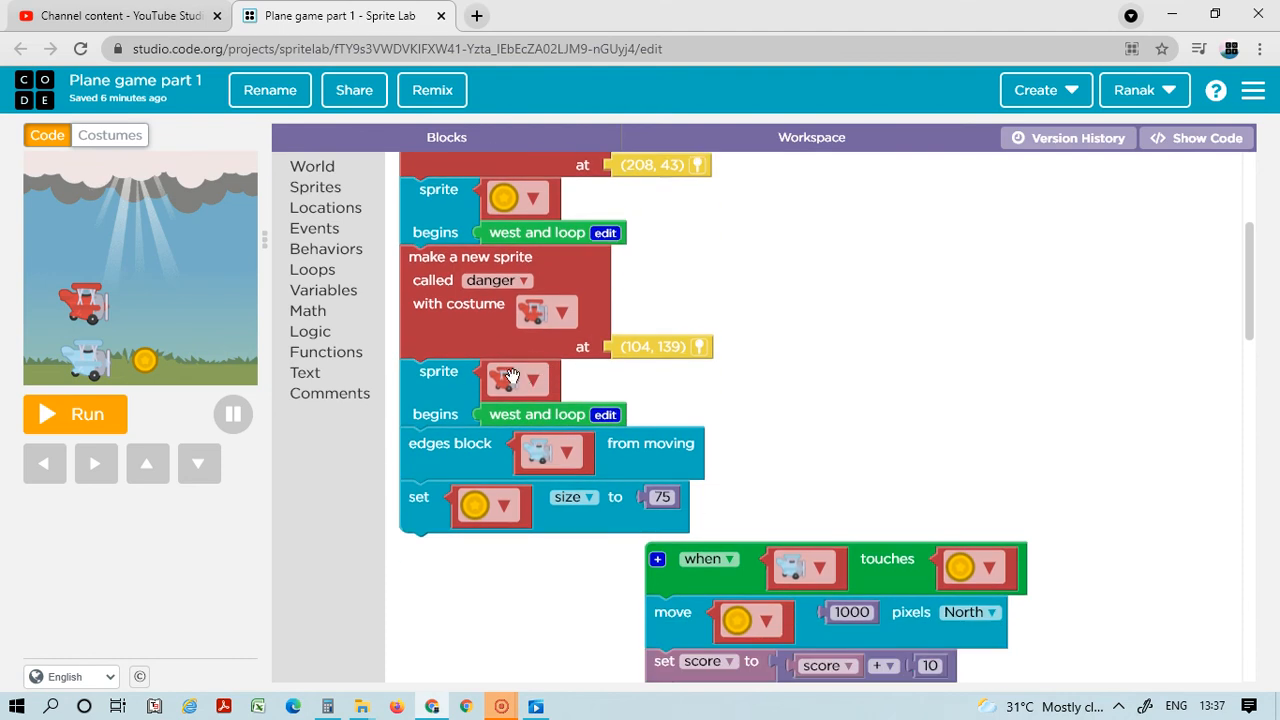
mouse_move(678, 396)
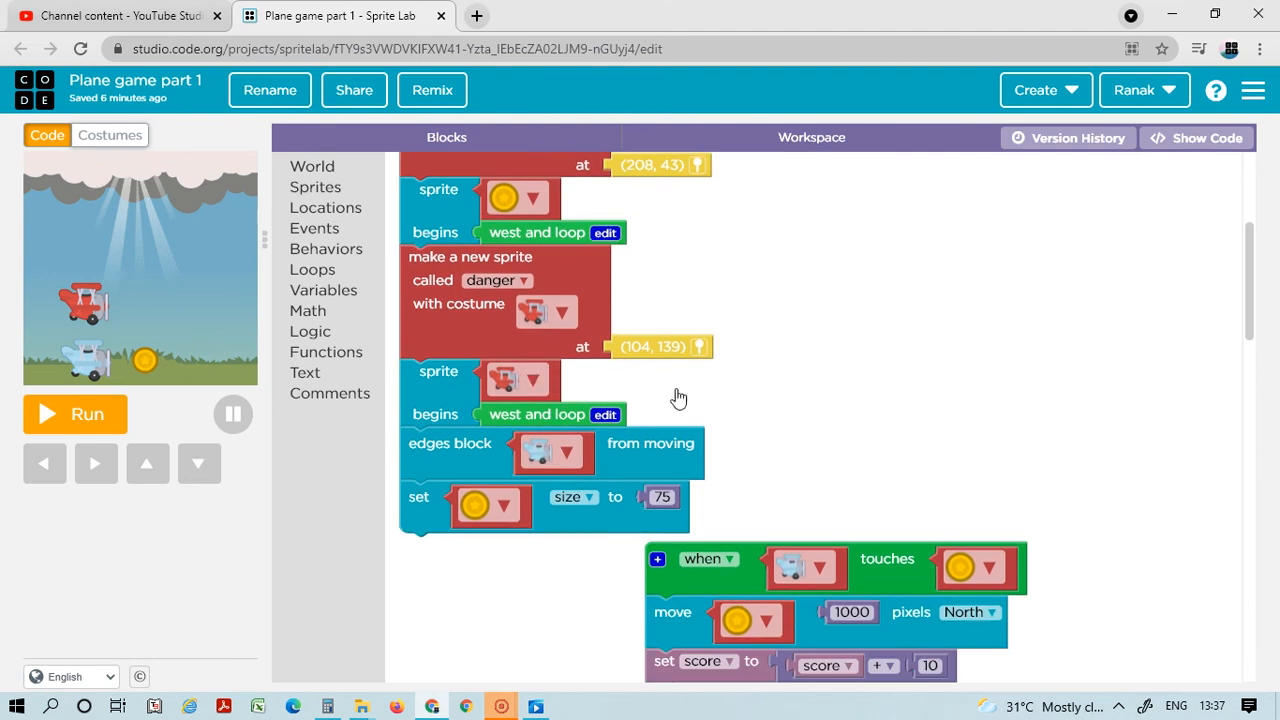
mouse_move(748, 520)
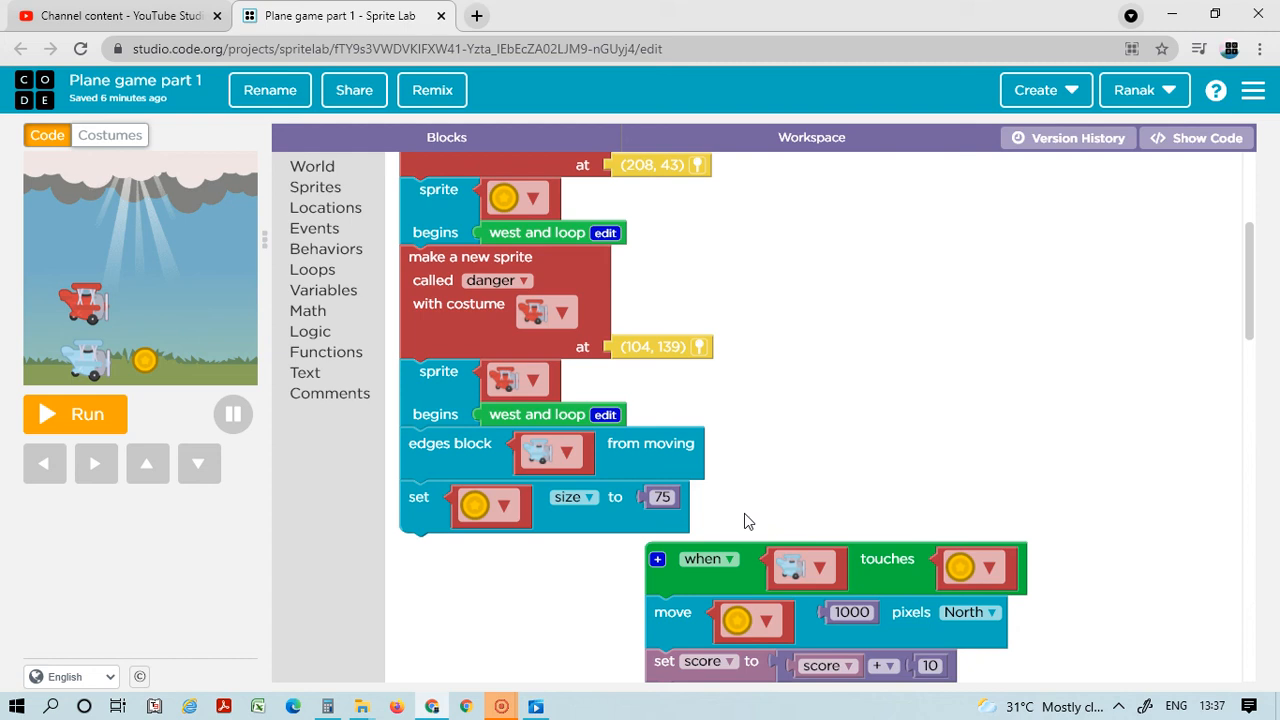
scroll(down, 3)
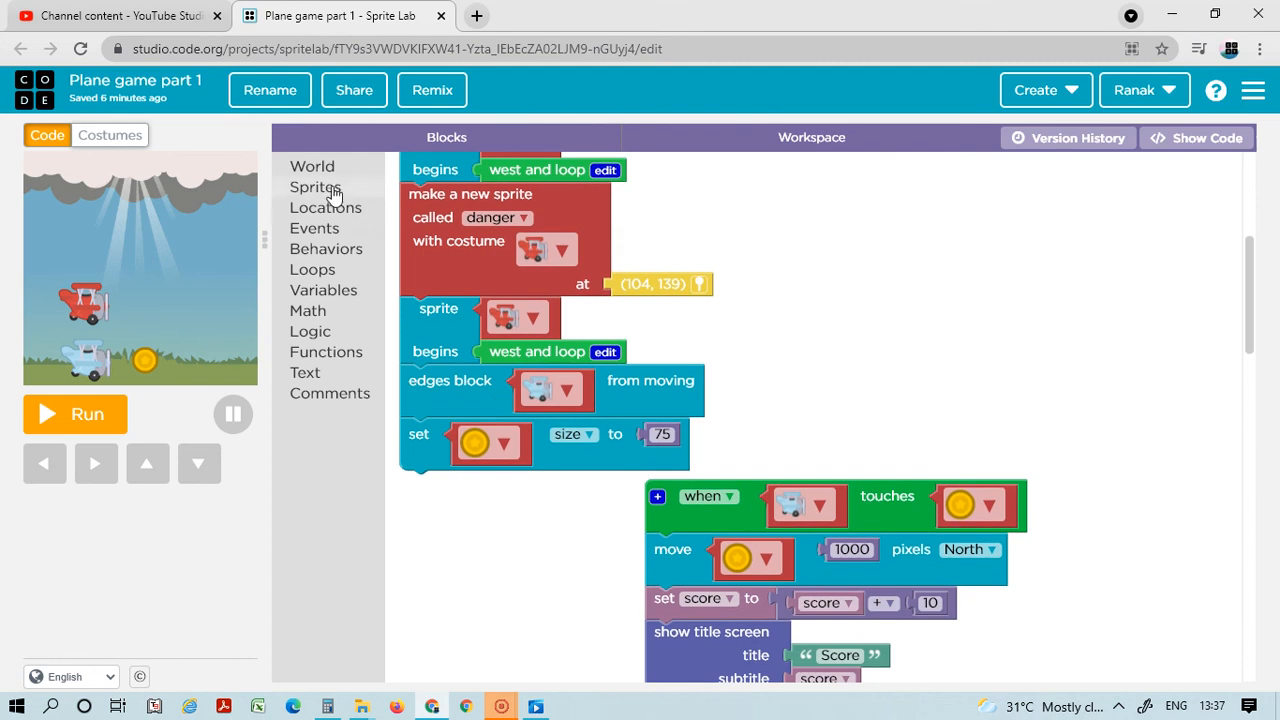
mouse_move(640, 396)
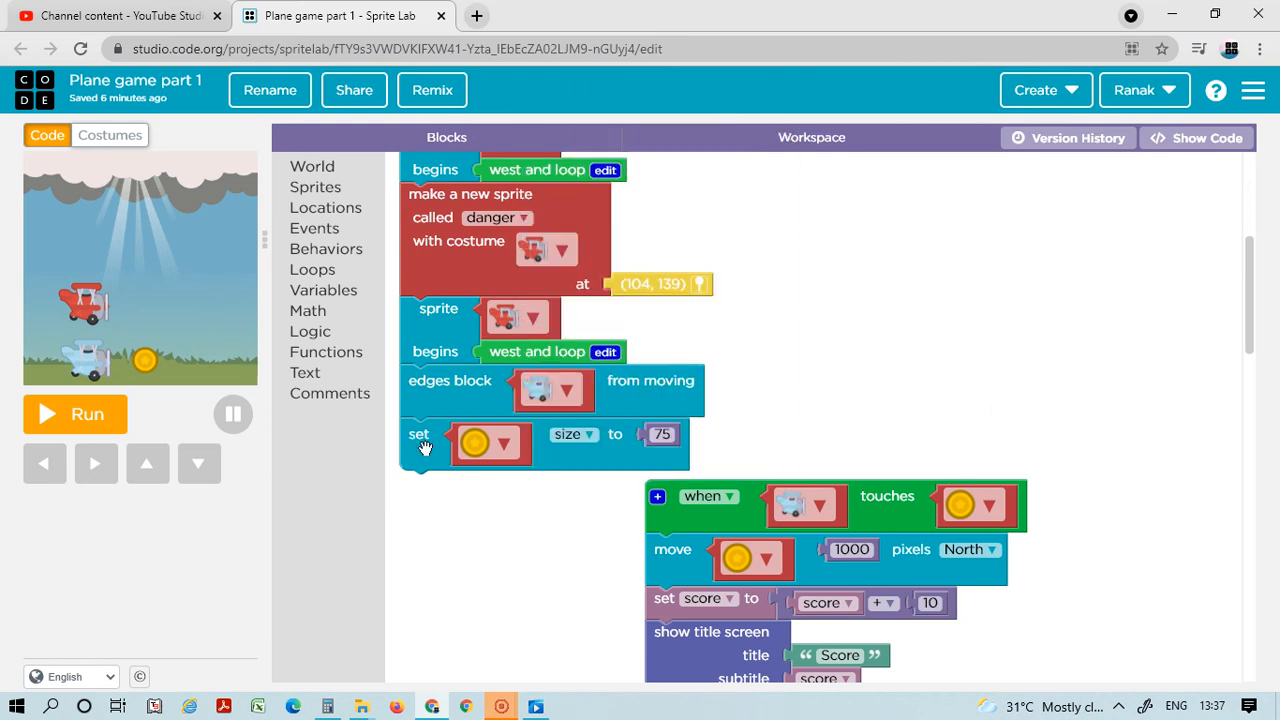
mouse_move(344, 218)
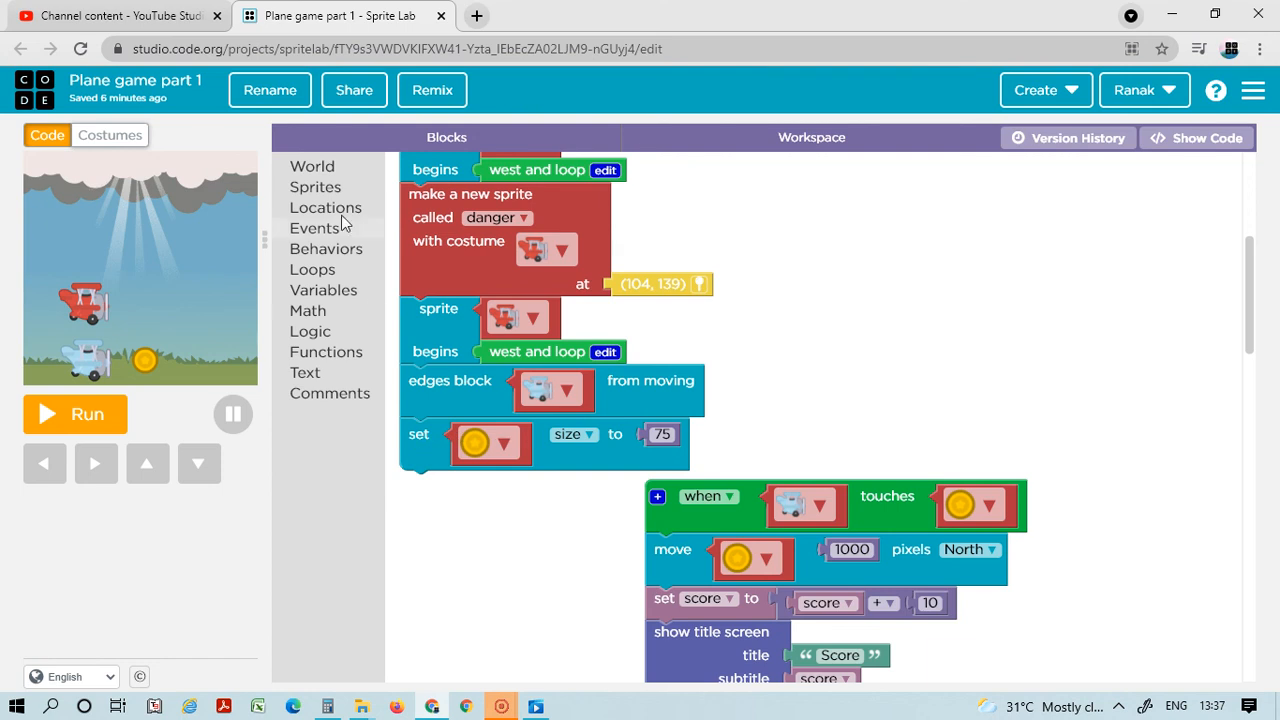
mouse_move(312, 192)
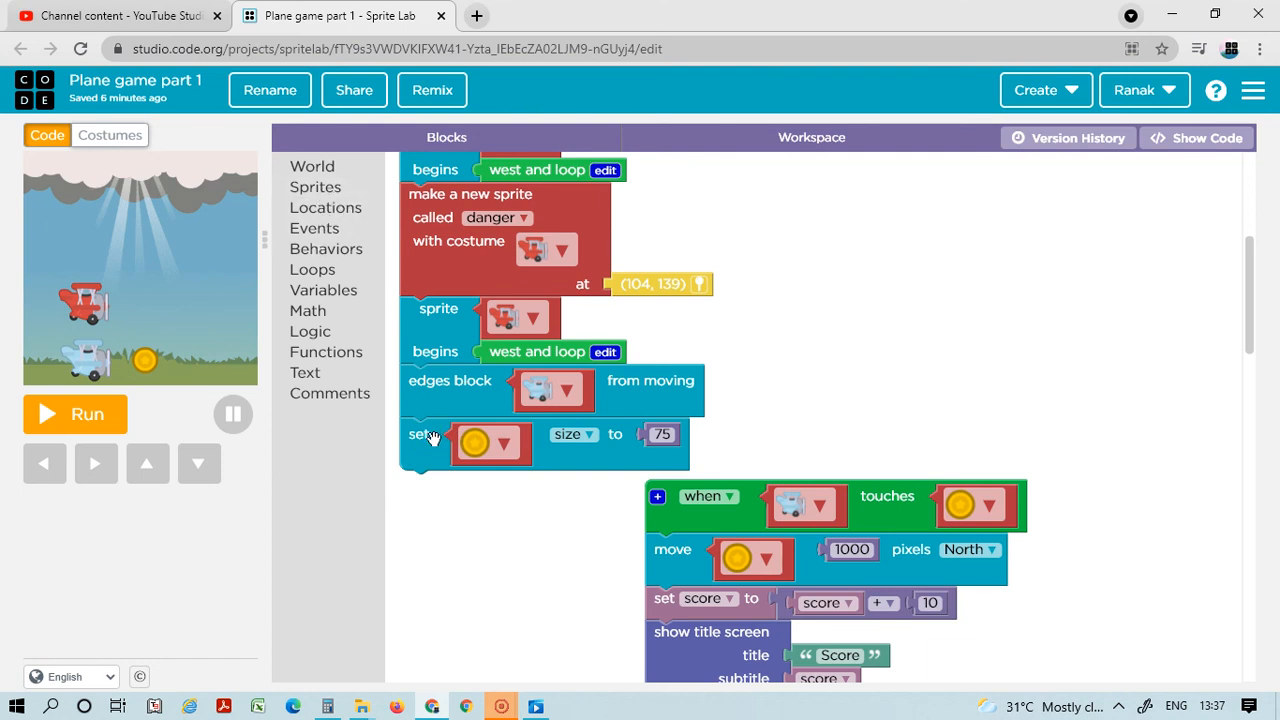
mouse_move(478, 422)
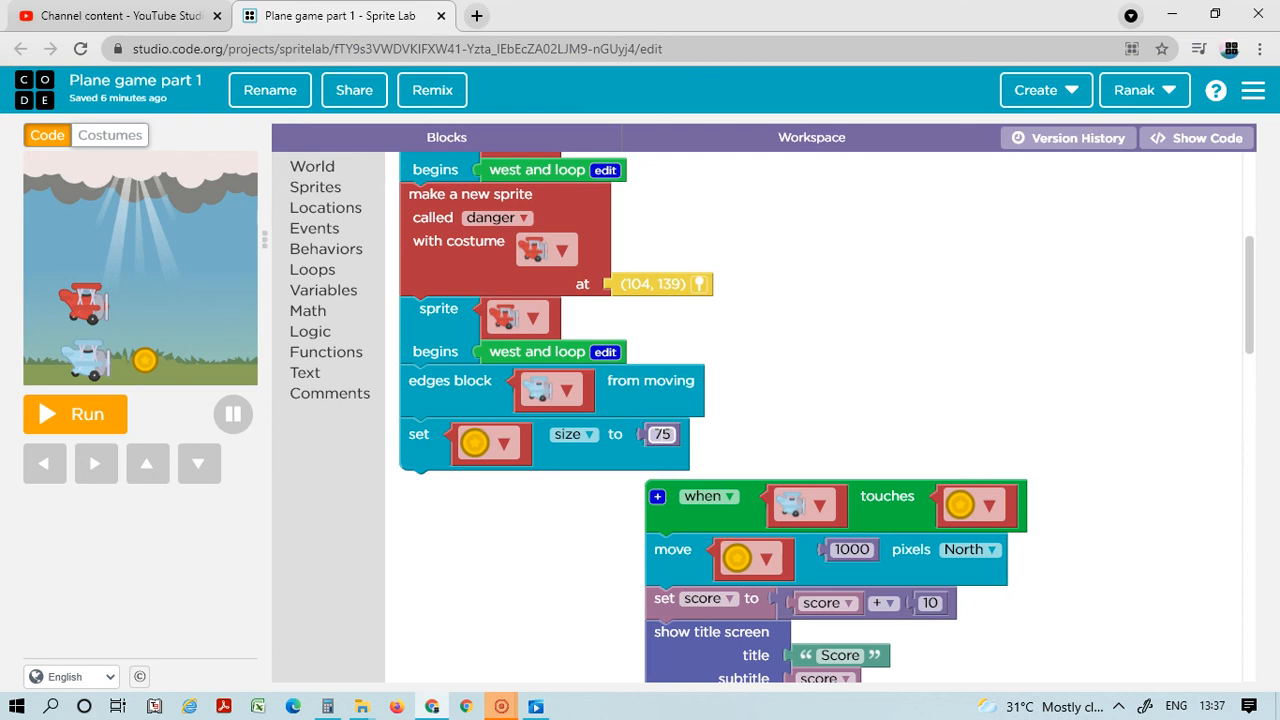
mouse_move(876, 360)
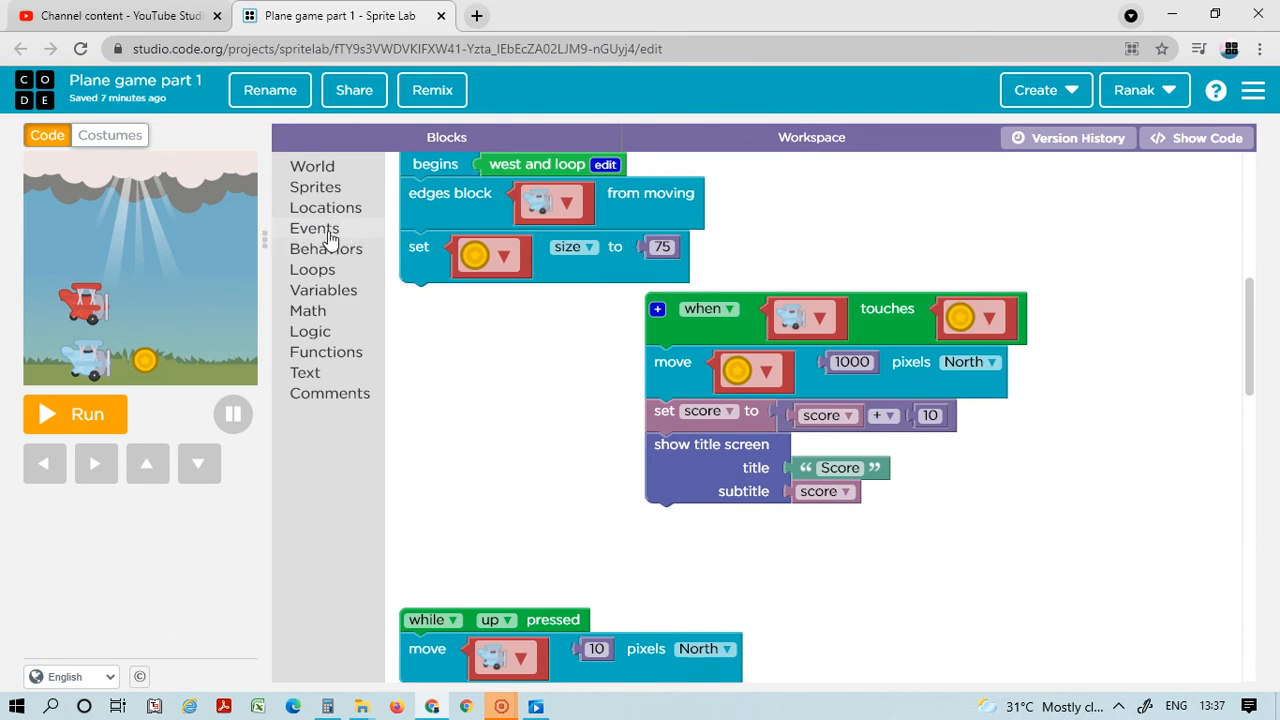
mouse_move(832, 314)
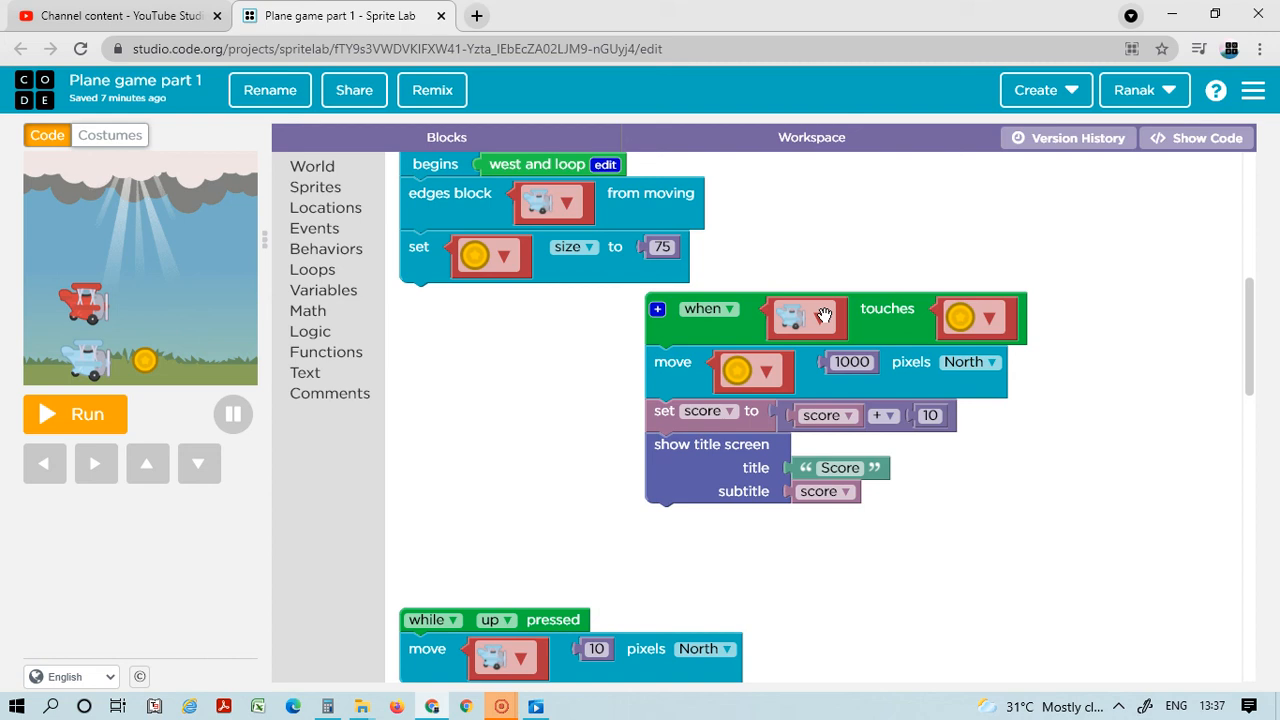
mouse_move(816, 330)
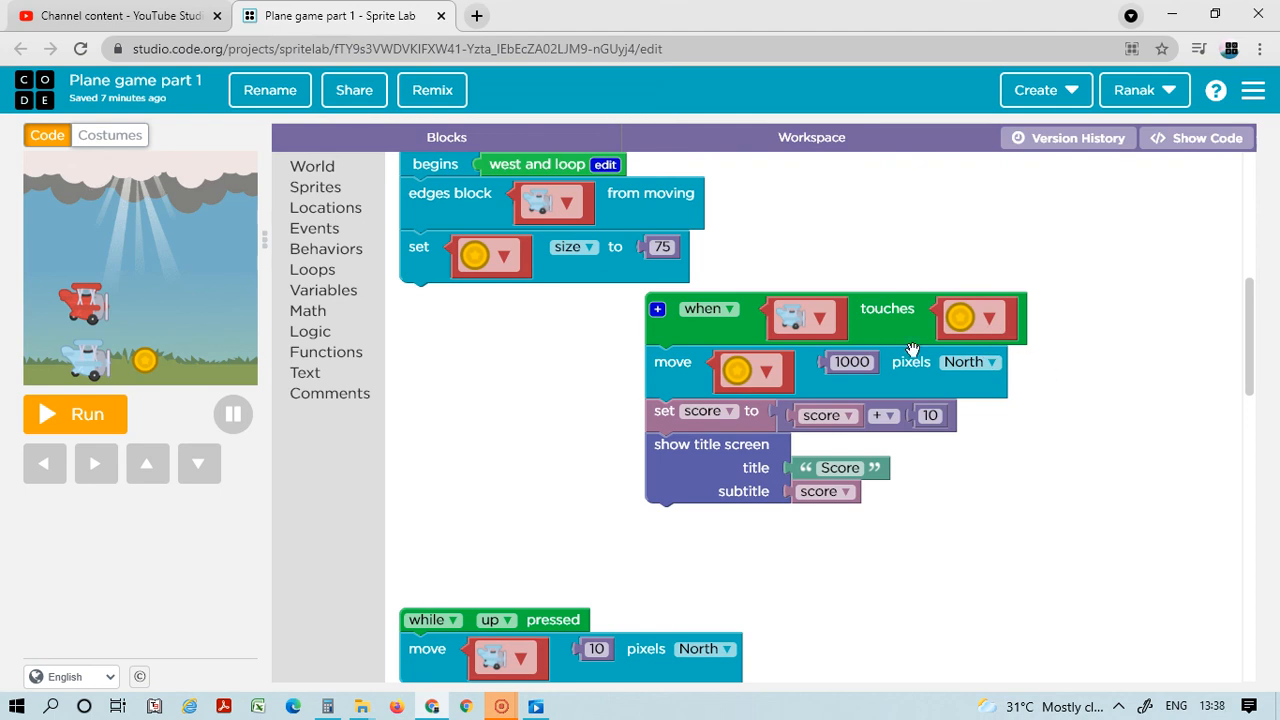
mouse_move(392, 204)
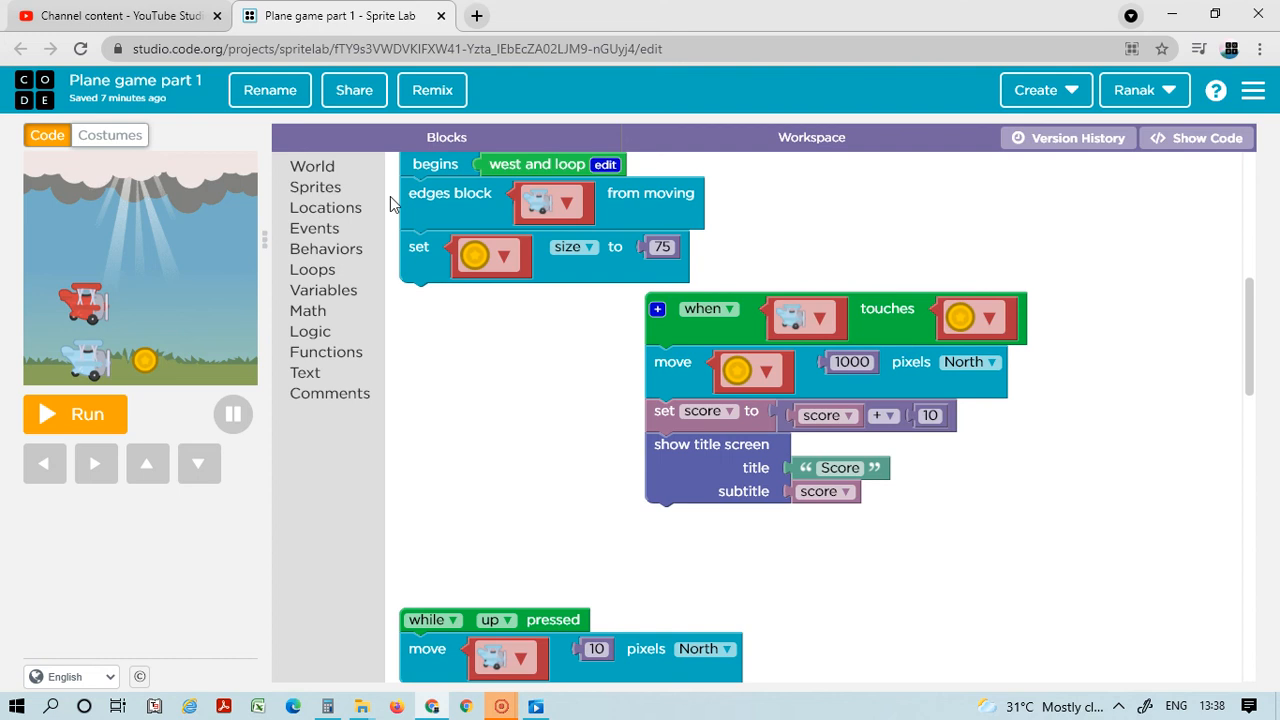
mouse_move(376, 324)
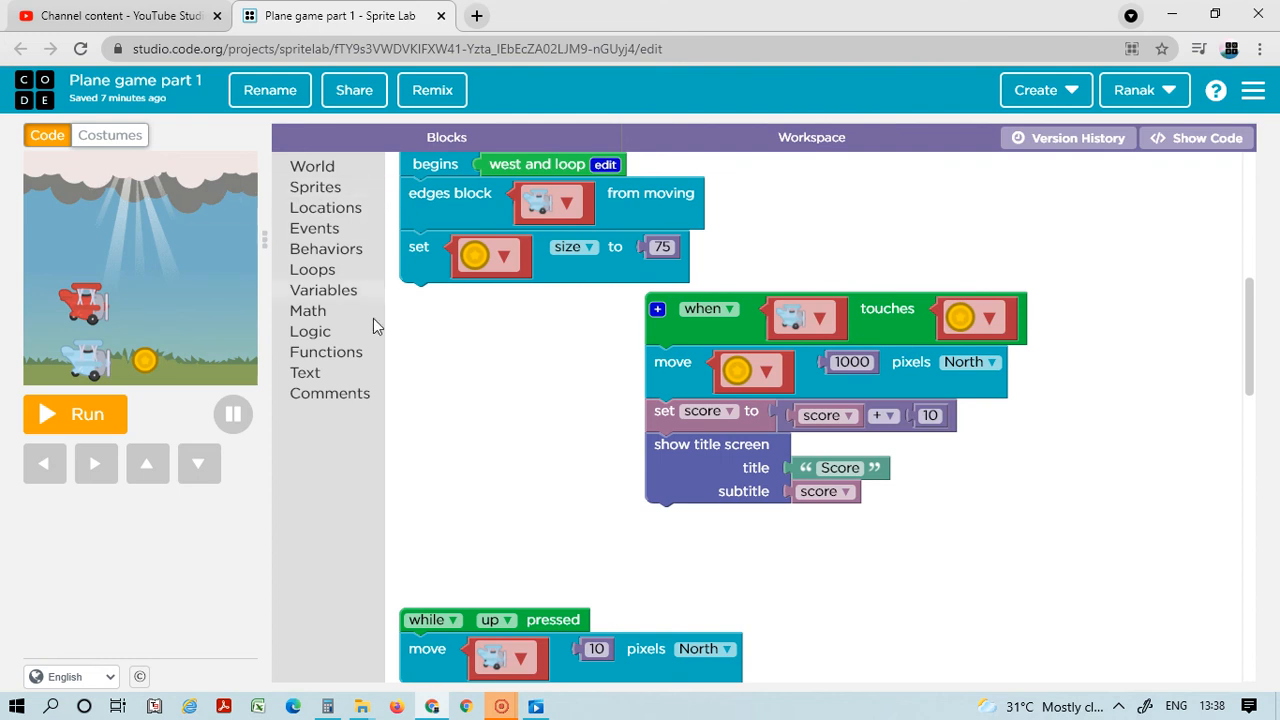
mouse_move(804, 392)
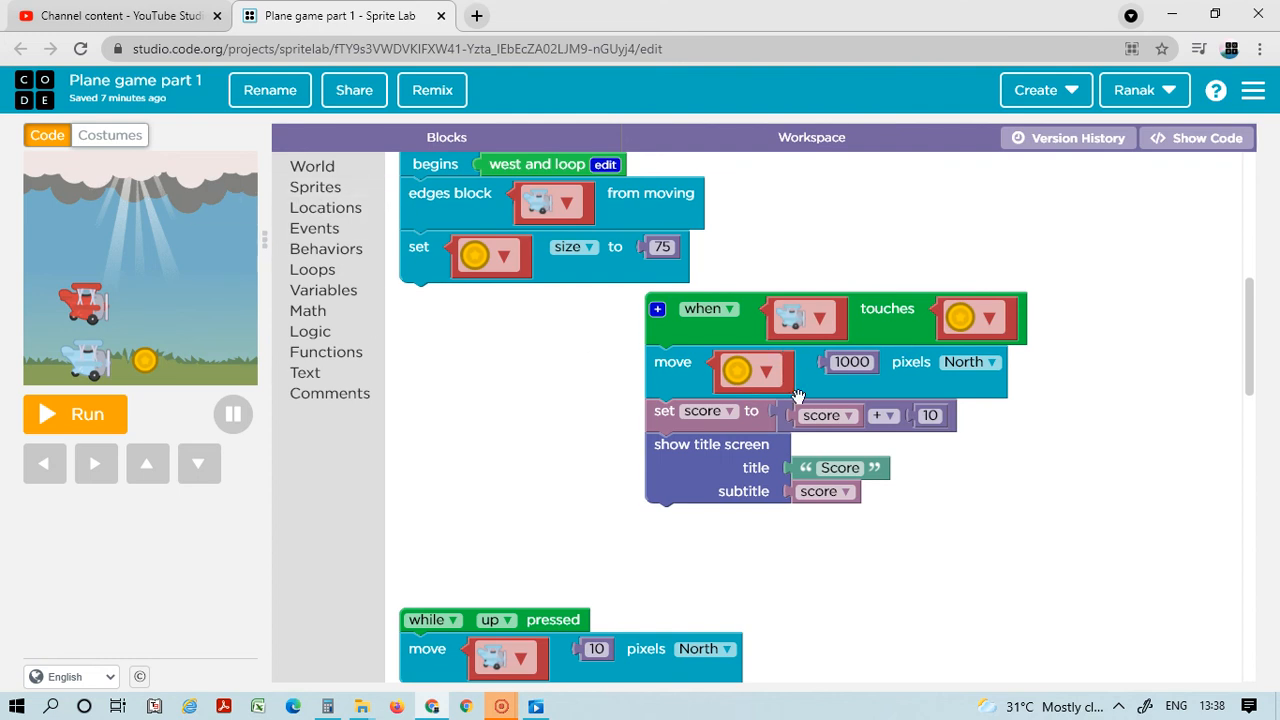
mouse_move(630, 386)
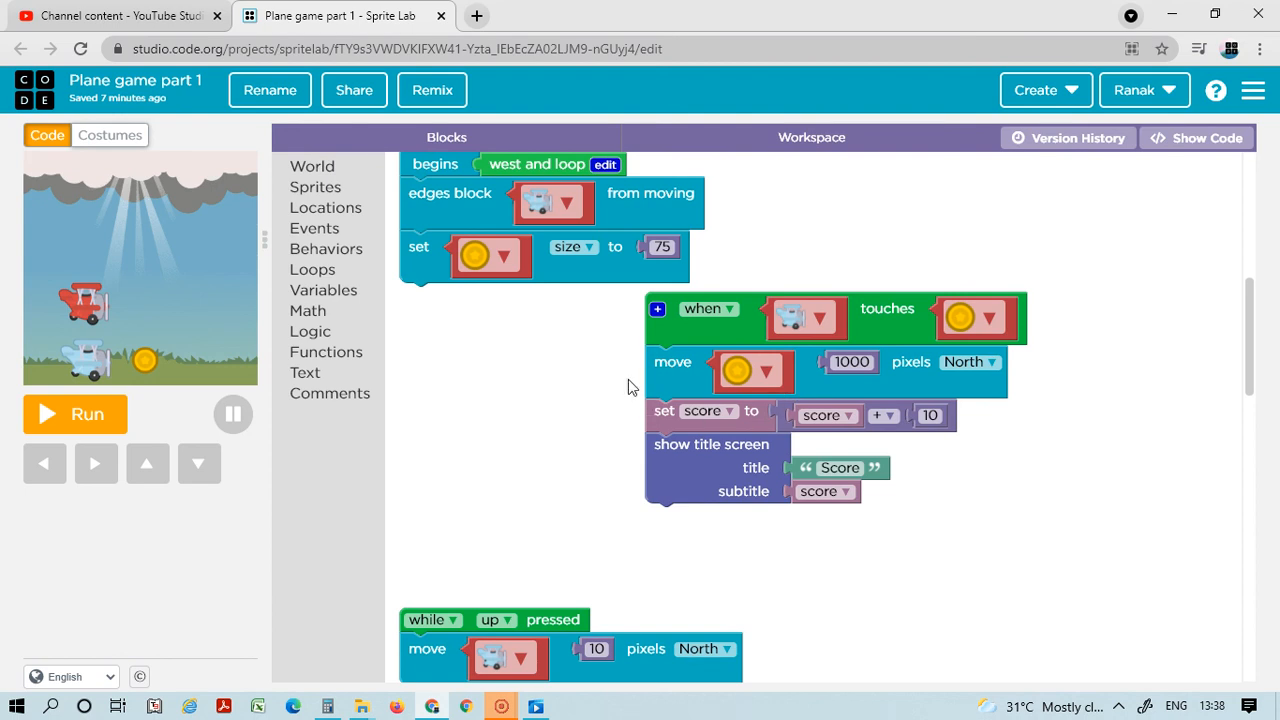
mouse_move(810, 414)
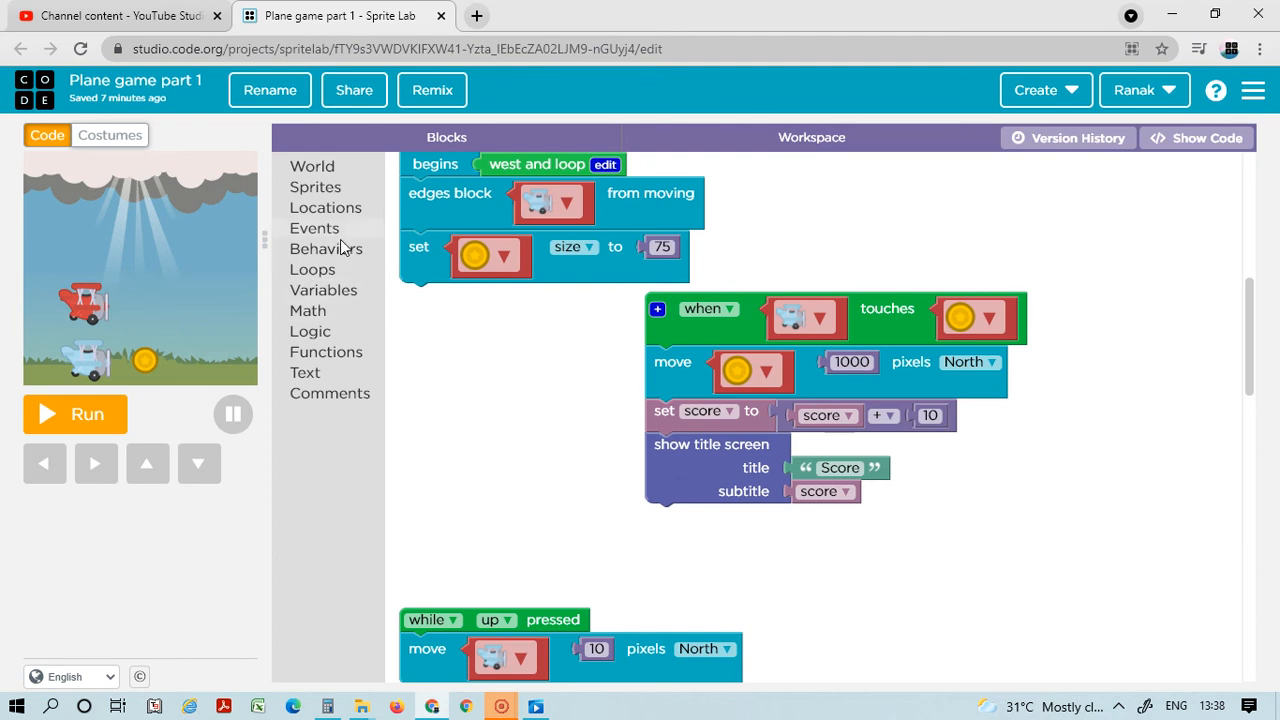
mouse_move(336, 290)
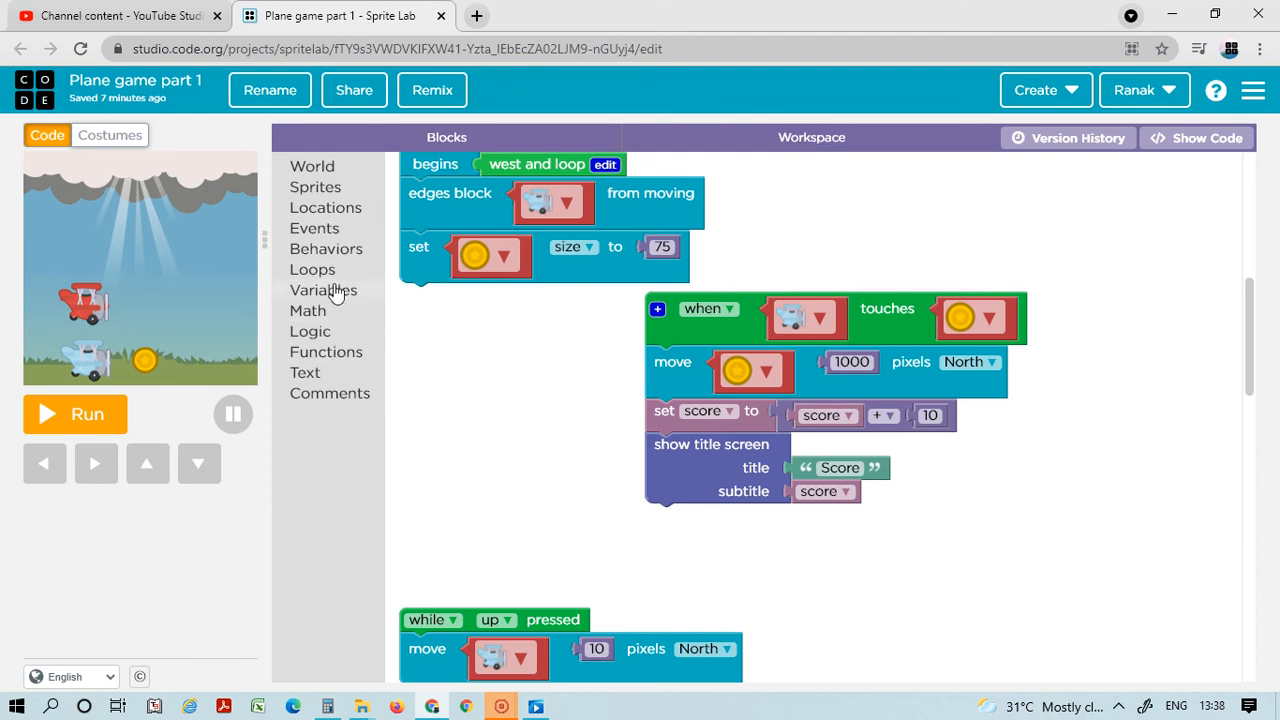
mouse_move(332, 318)
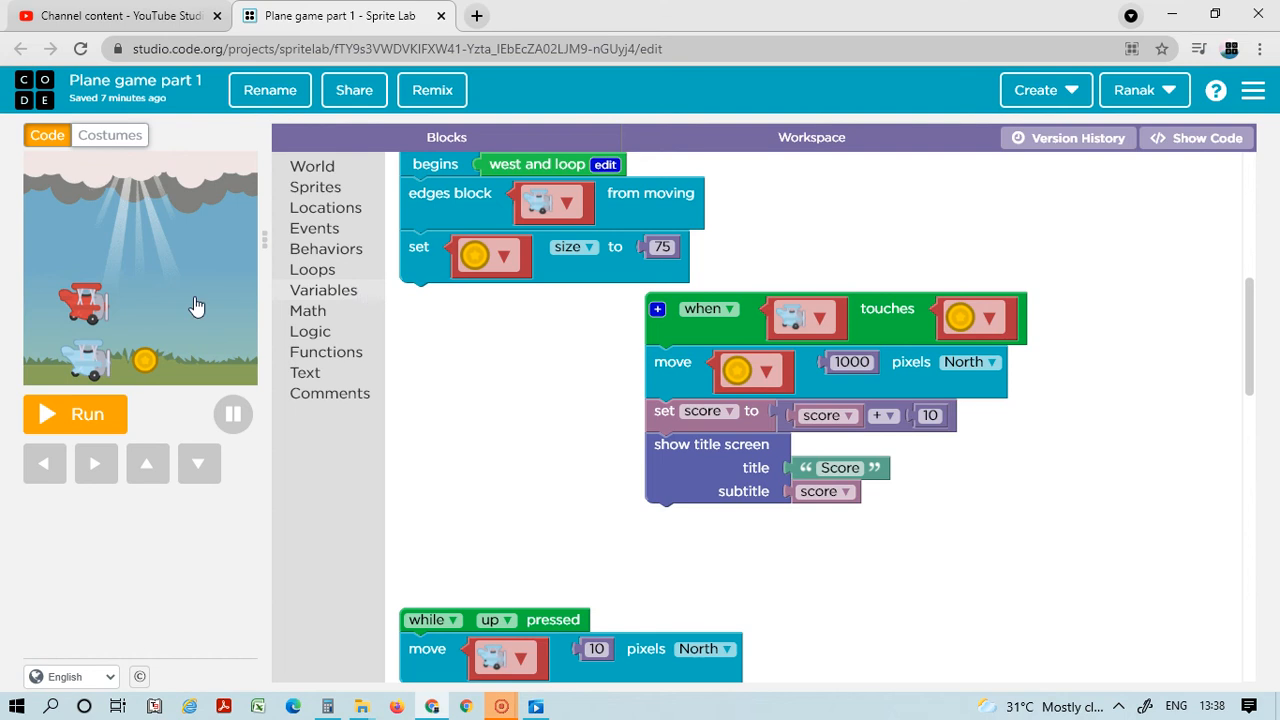
click(324, 288)
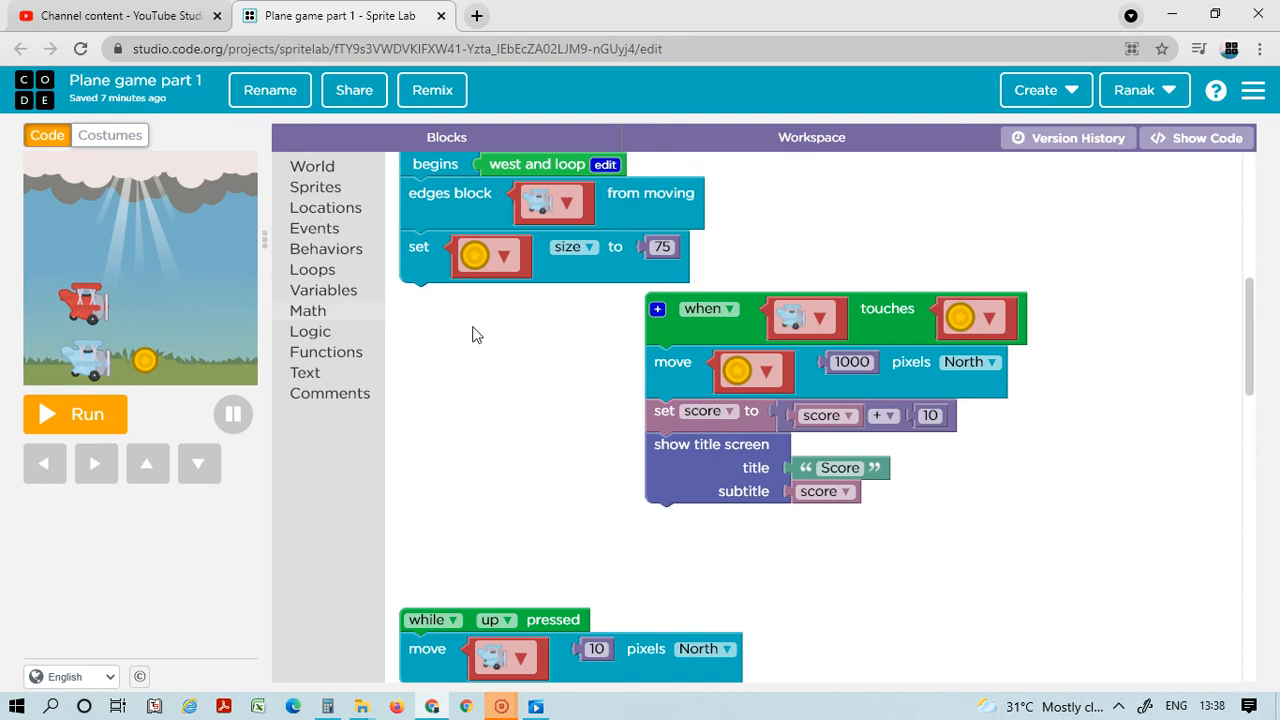
mouse_move(928, 408)
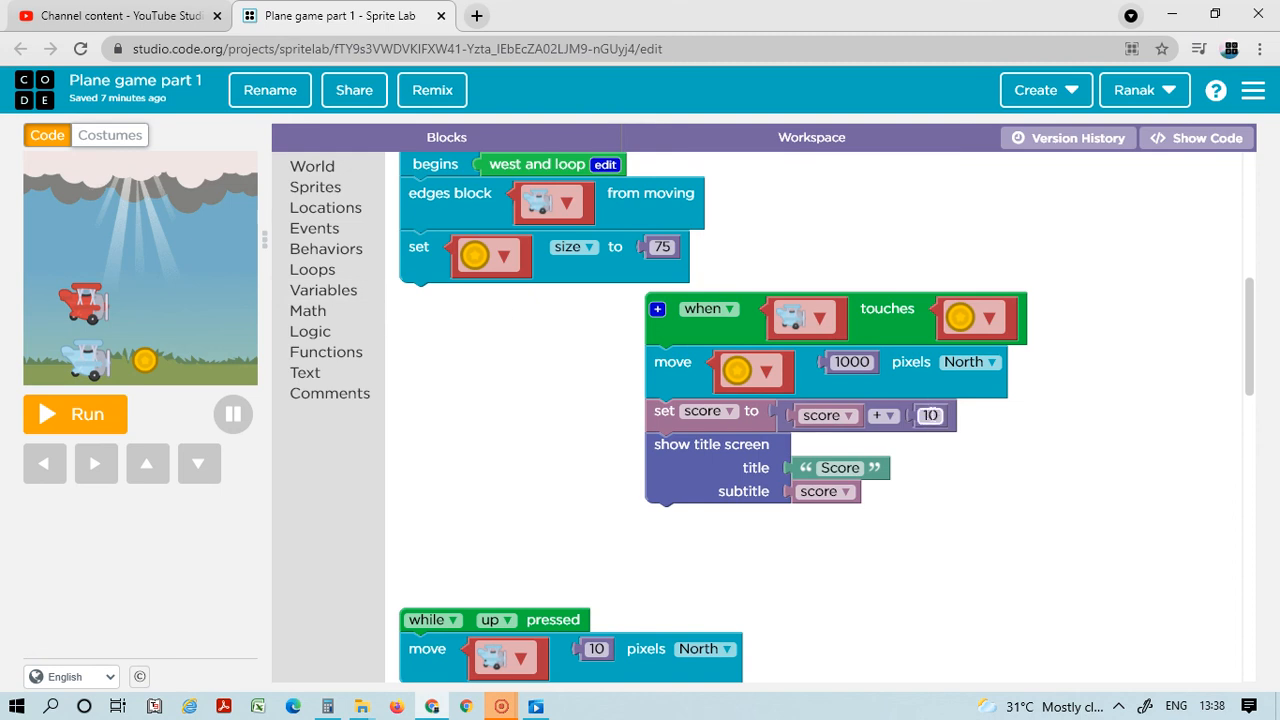
mouse_move(336, 380)
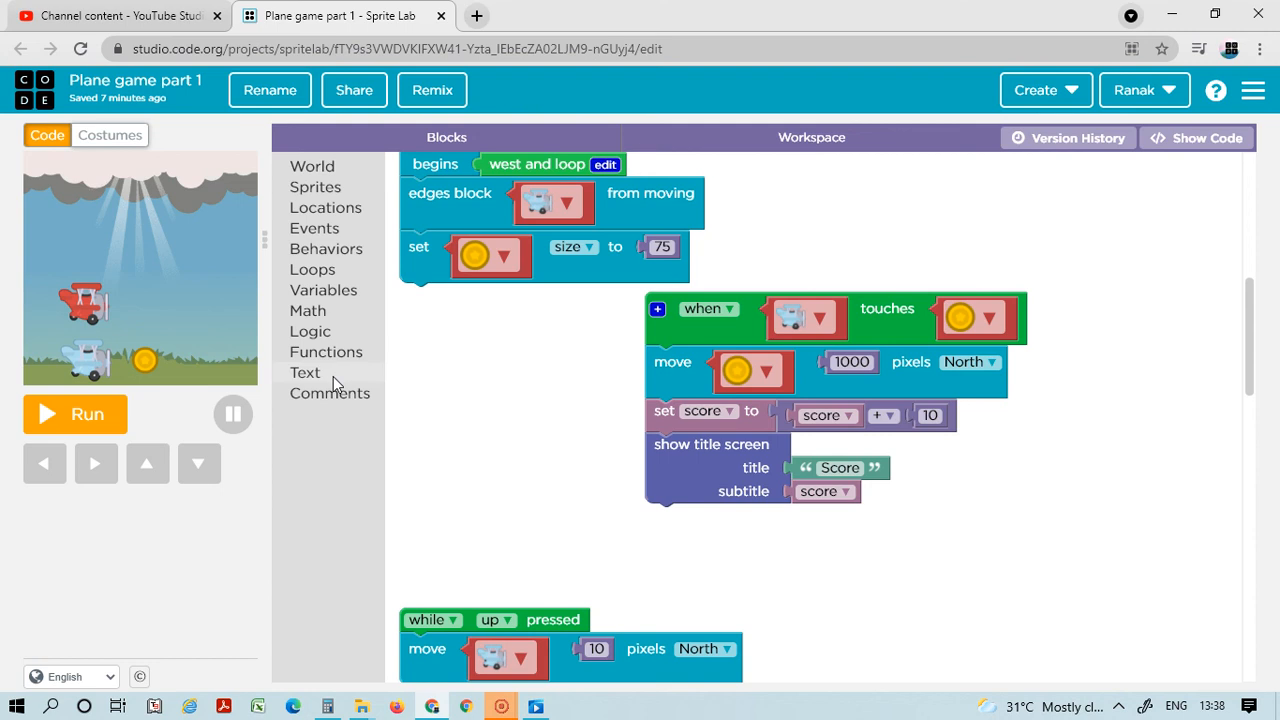
mouse_move(772, 442)
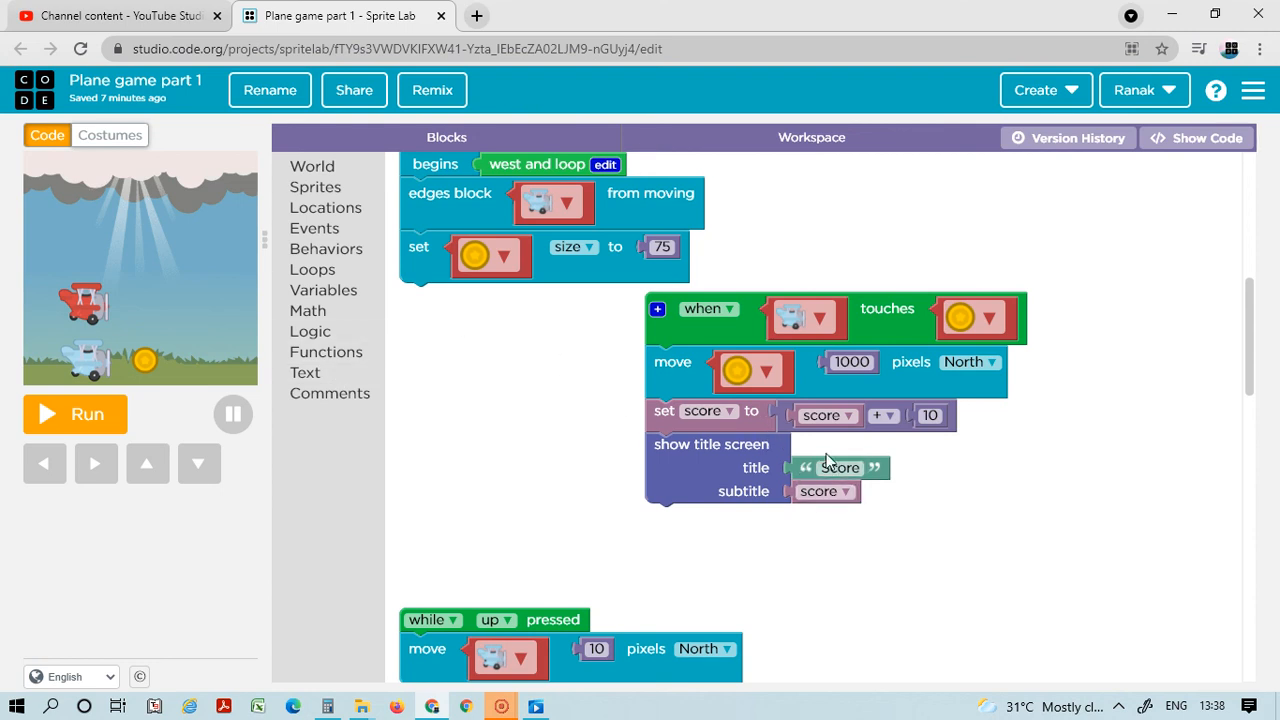
mouse_move(812, 482)
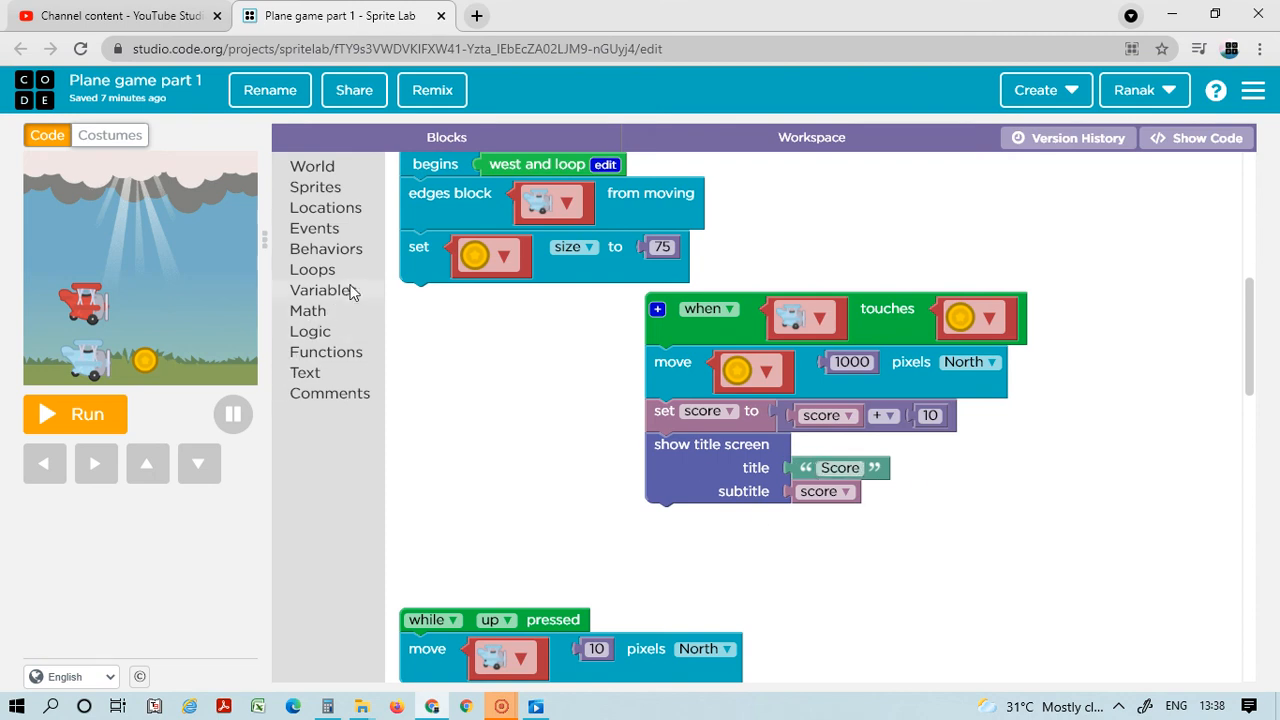
mouse_move(818, 424)
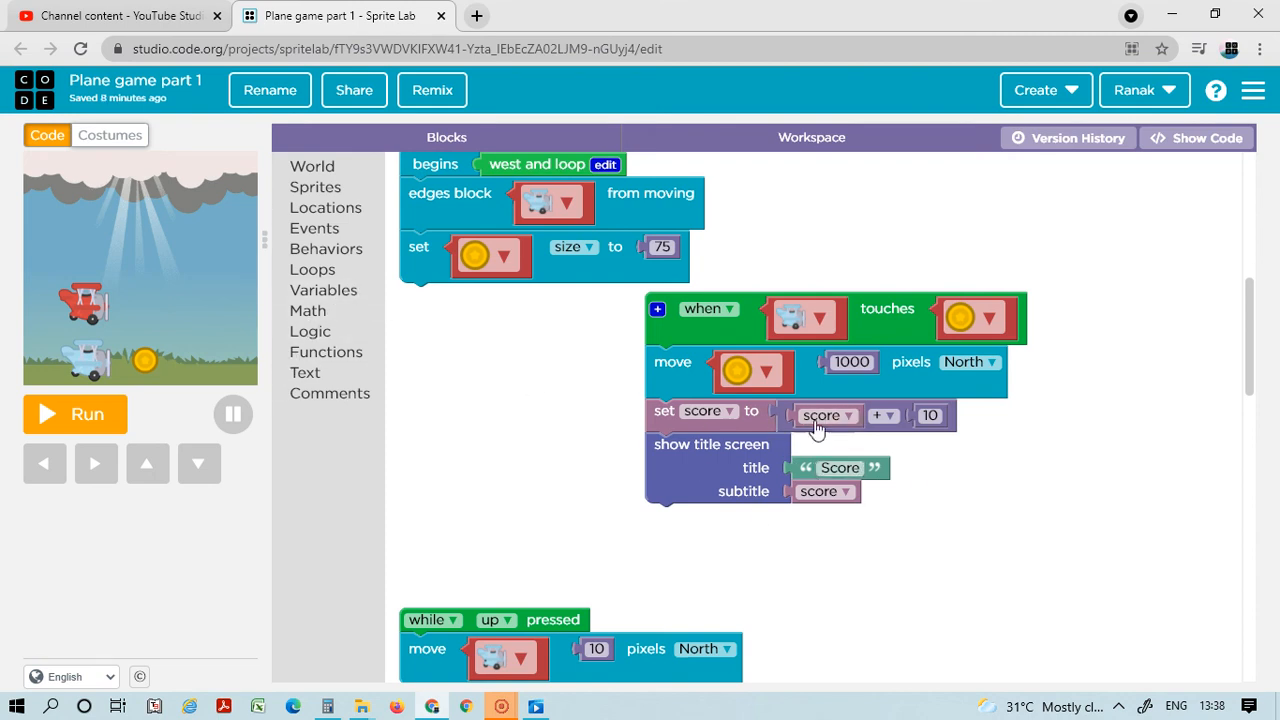
mouse_move(284, 296)
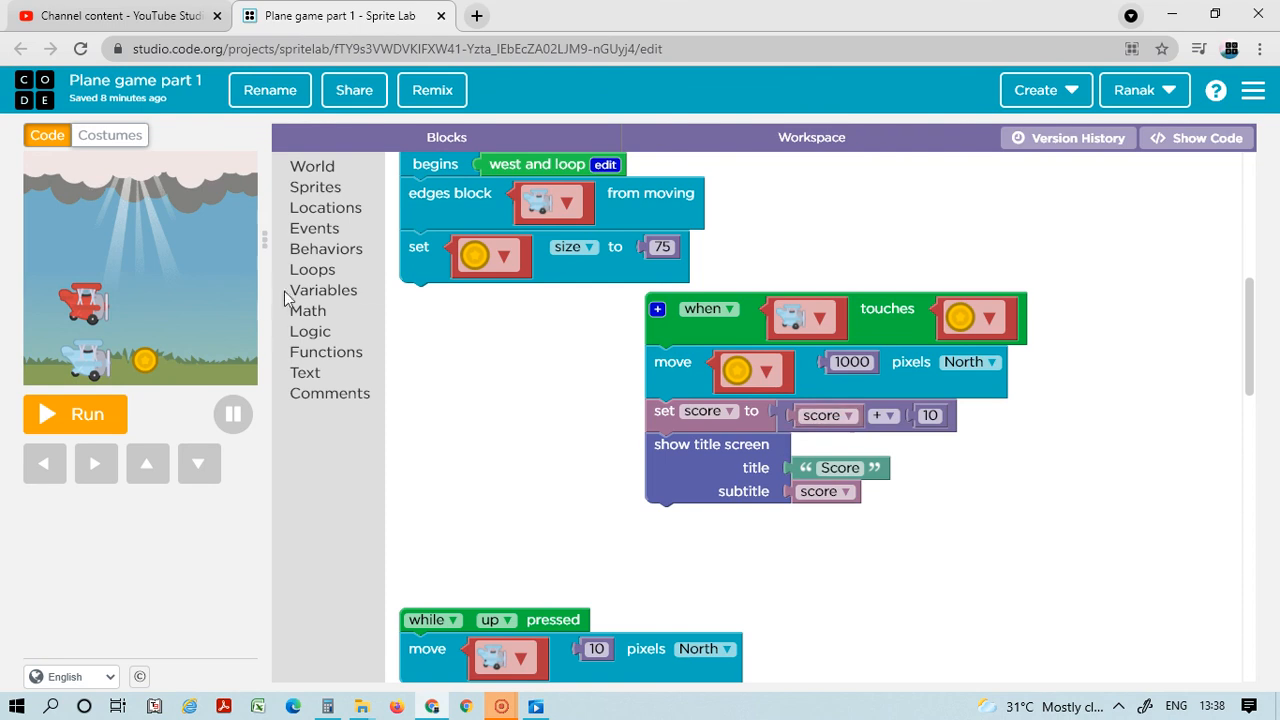
mouse_move(336, 292)
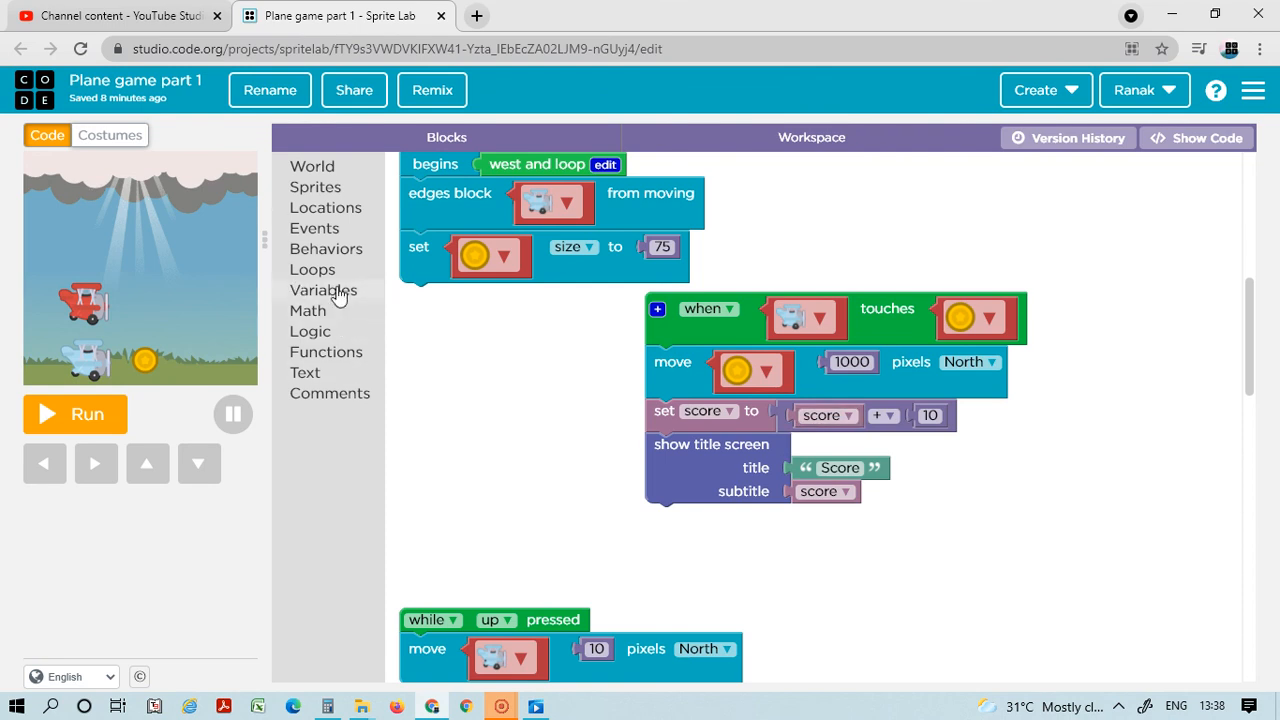
click(324, 290)
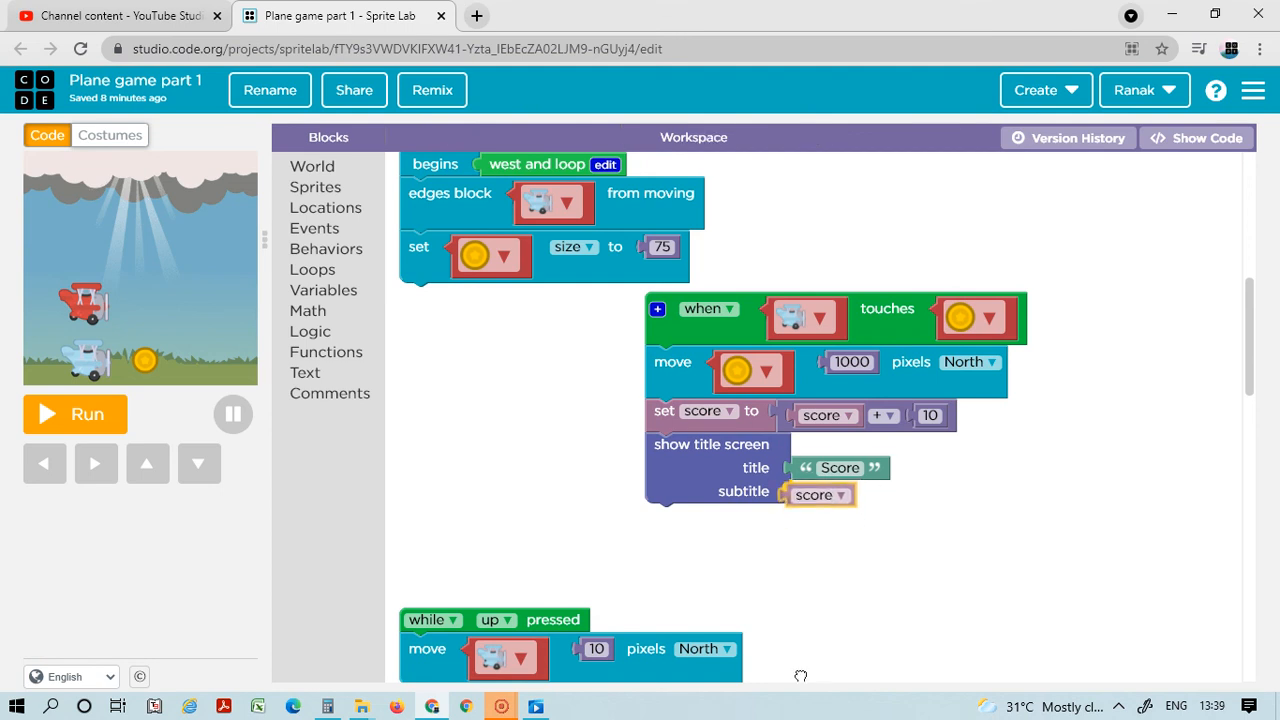
mouse_move(994, 394)
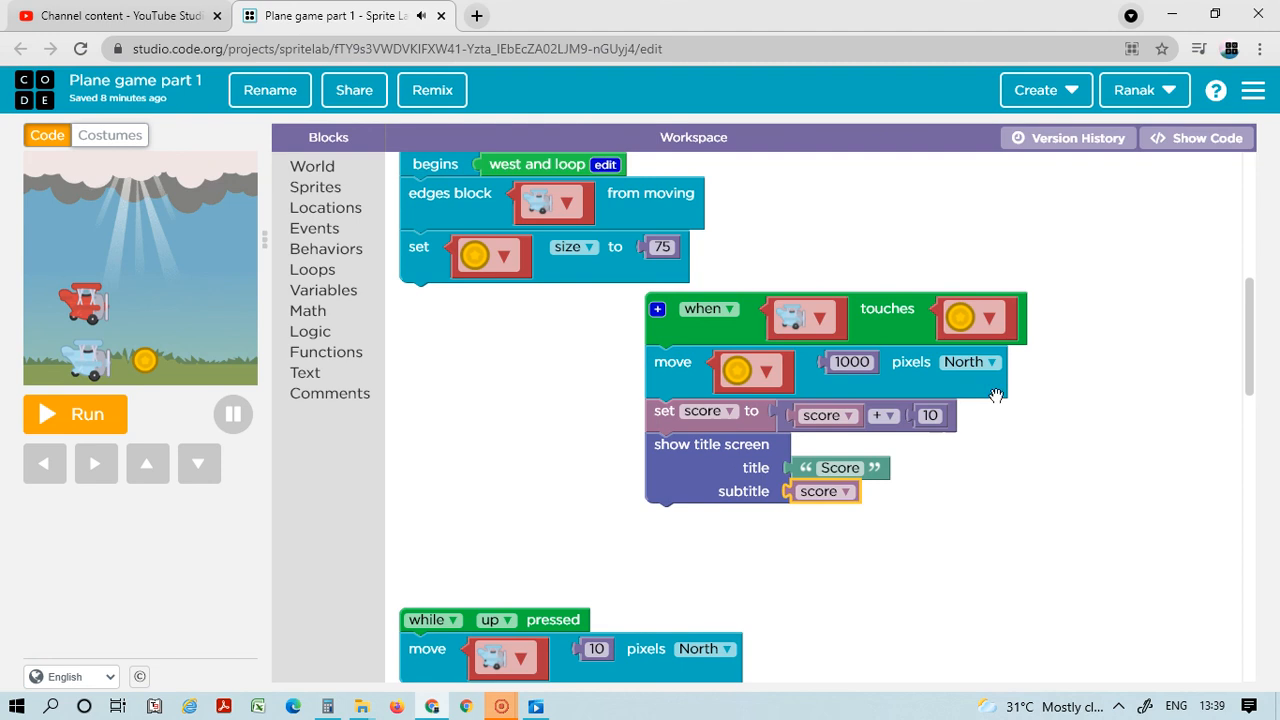
scroll(down, 3)
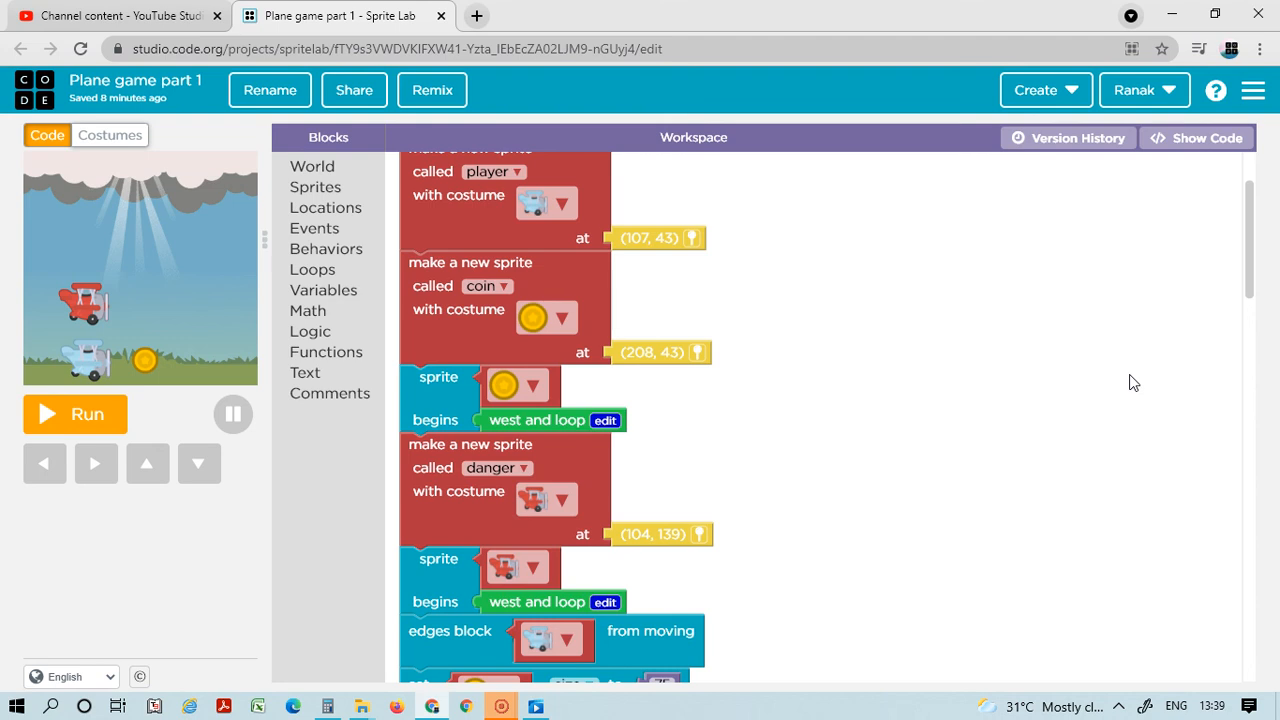
mouse_move(748, 168)
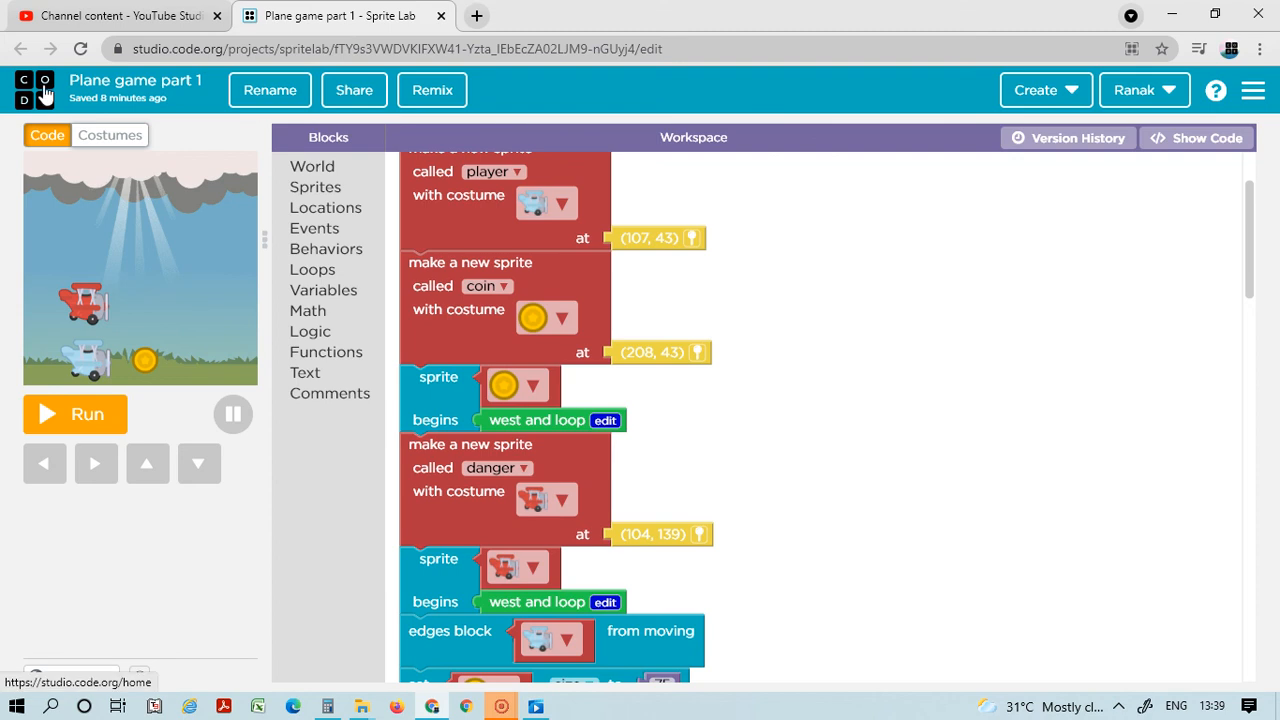
mouse_move(36, 92)
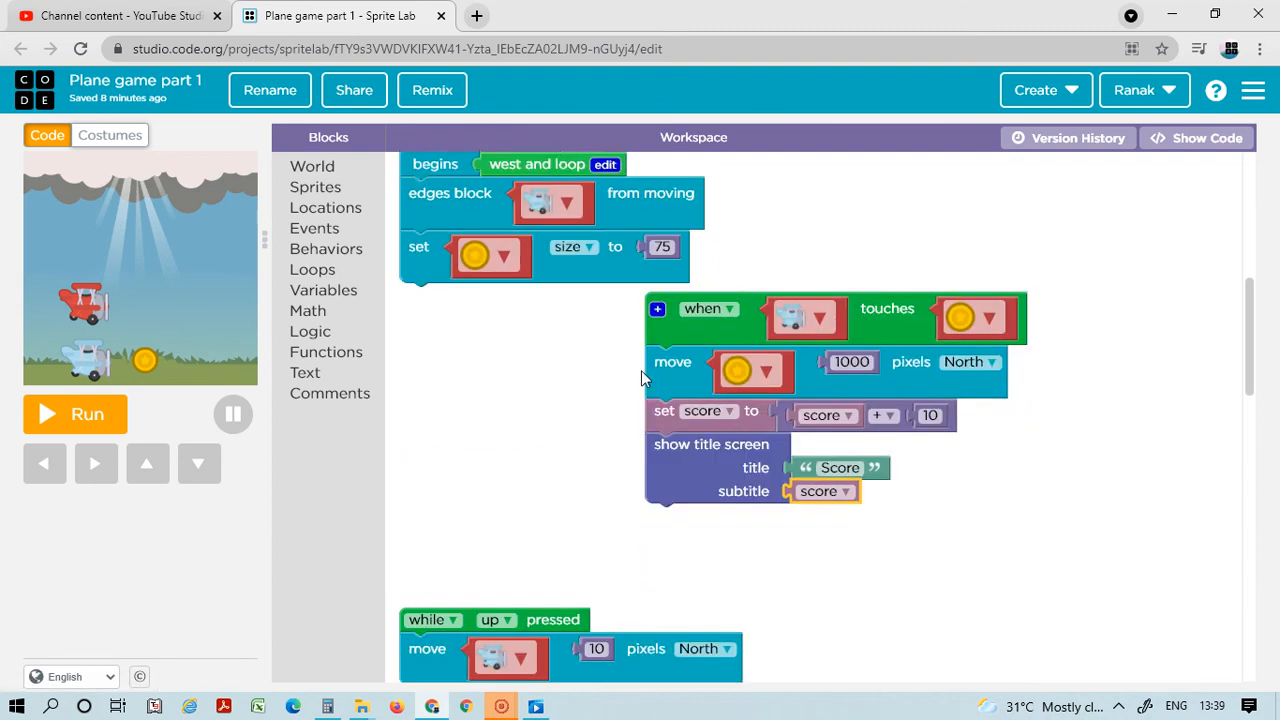
scroll(down, 3)
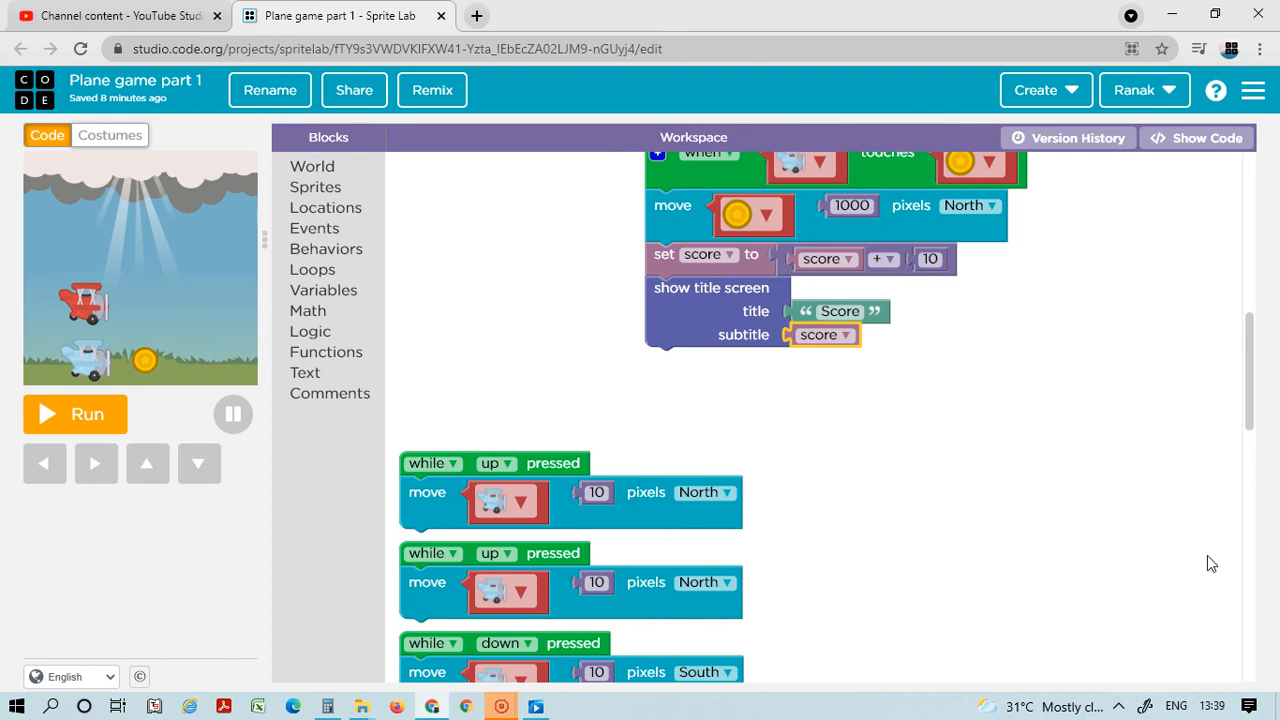